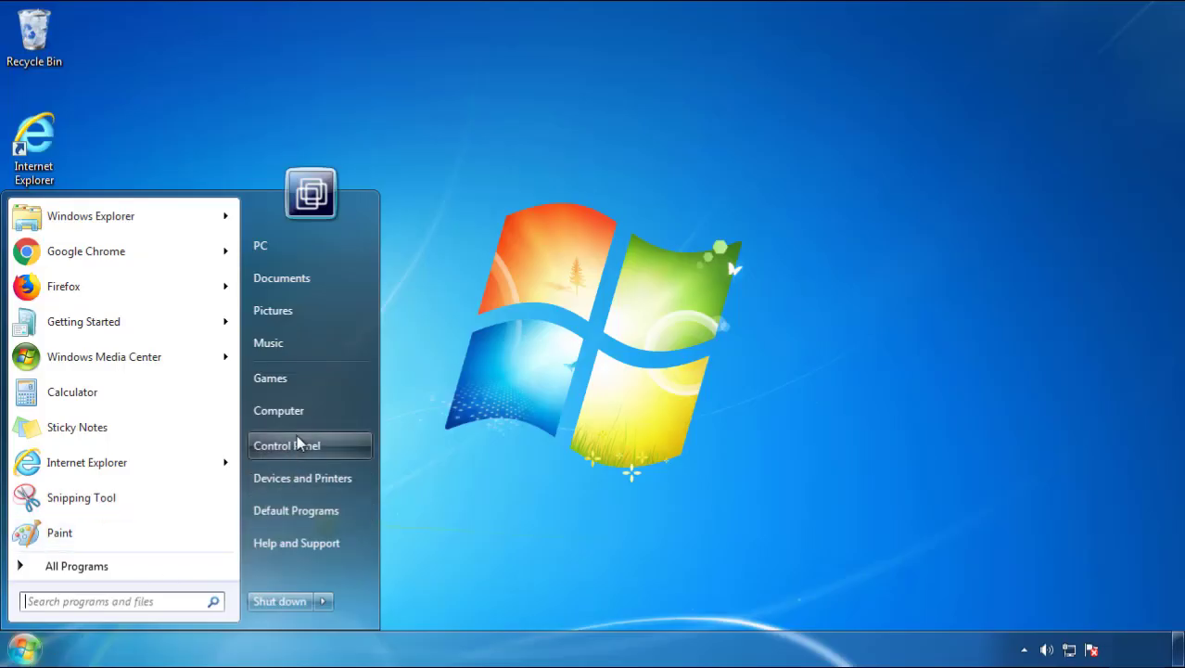
Step: Reach the installed programs list in Control Panel, sorted by install date newest first
click(286, 445)
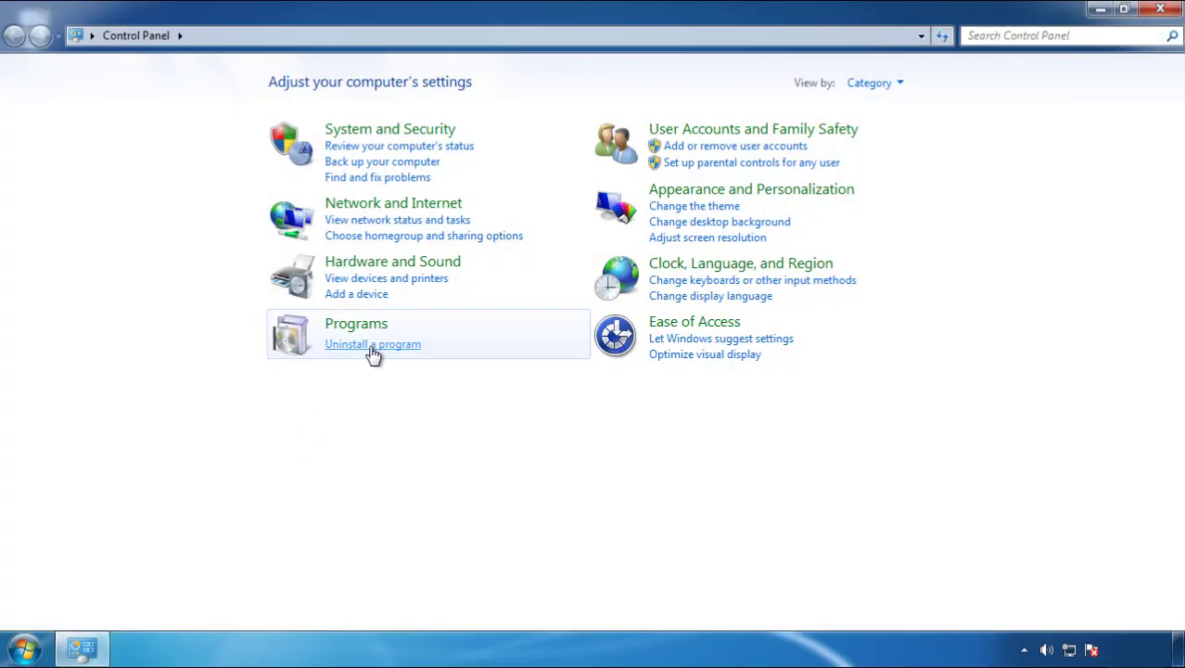
click(371, 343)
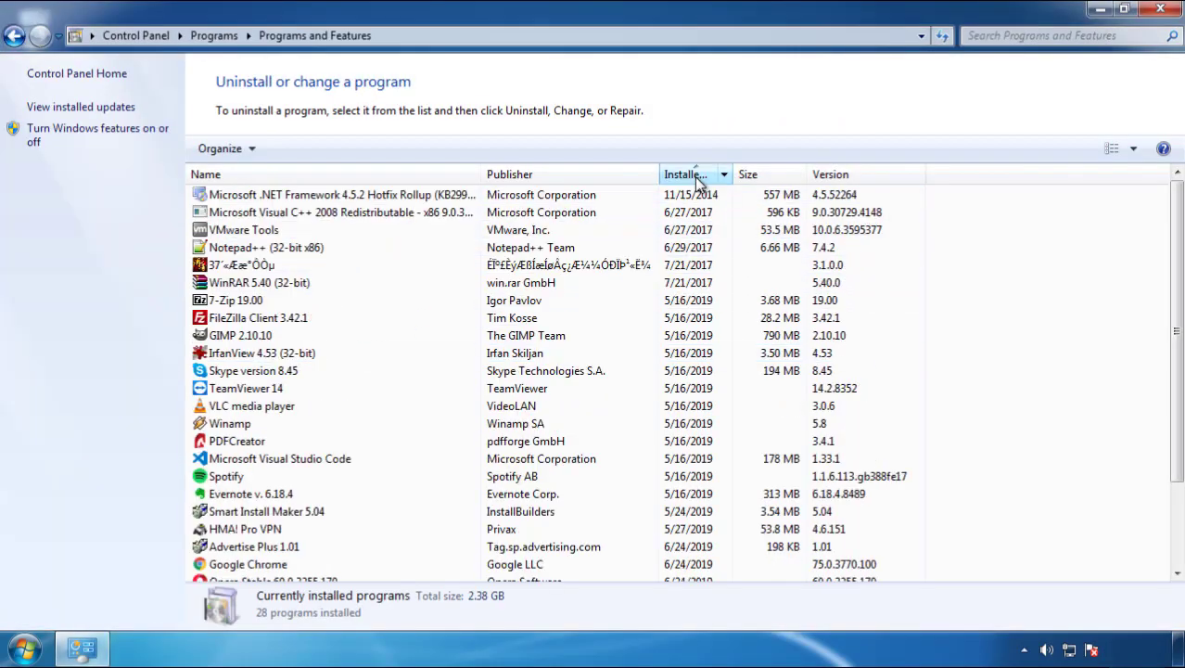
click(693, 174)
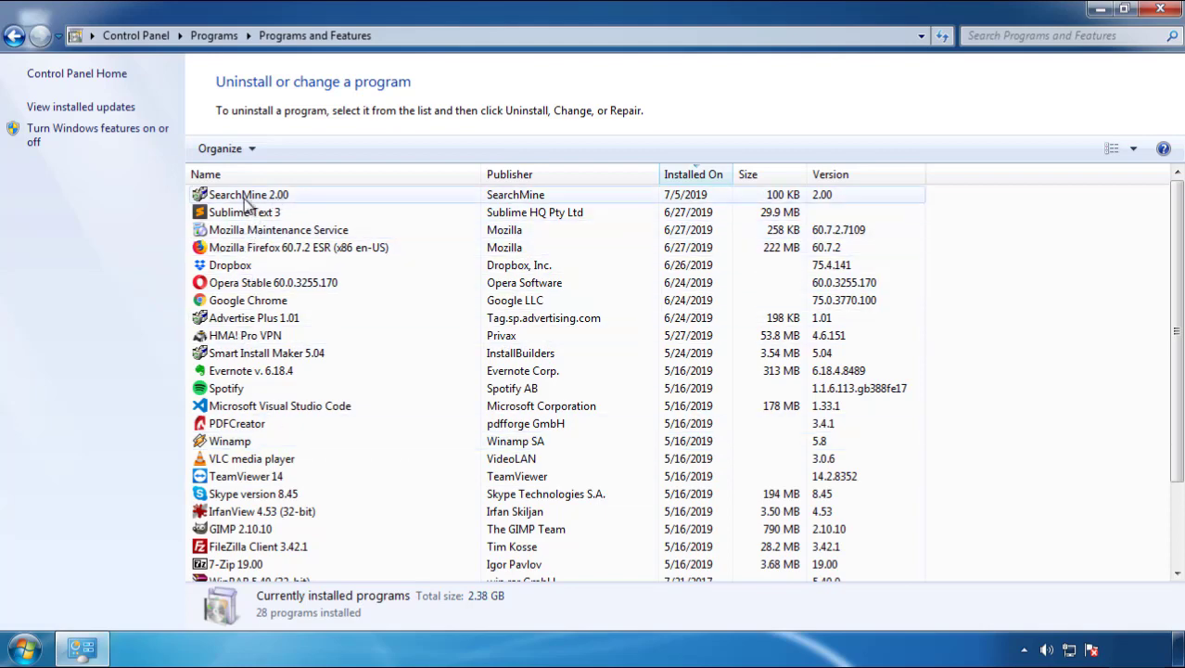
Step: Uninstall SearchMine 2.00, confirming removal, and close Programs and Features
click(293, 148)
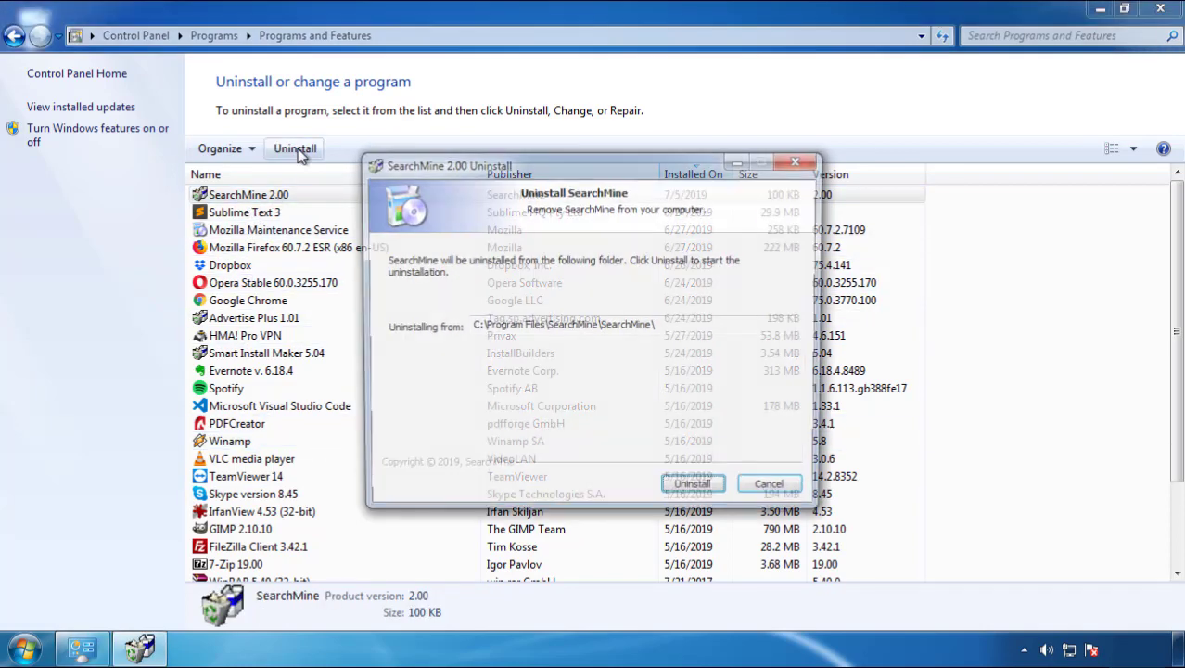
click(694, 482)
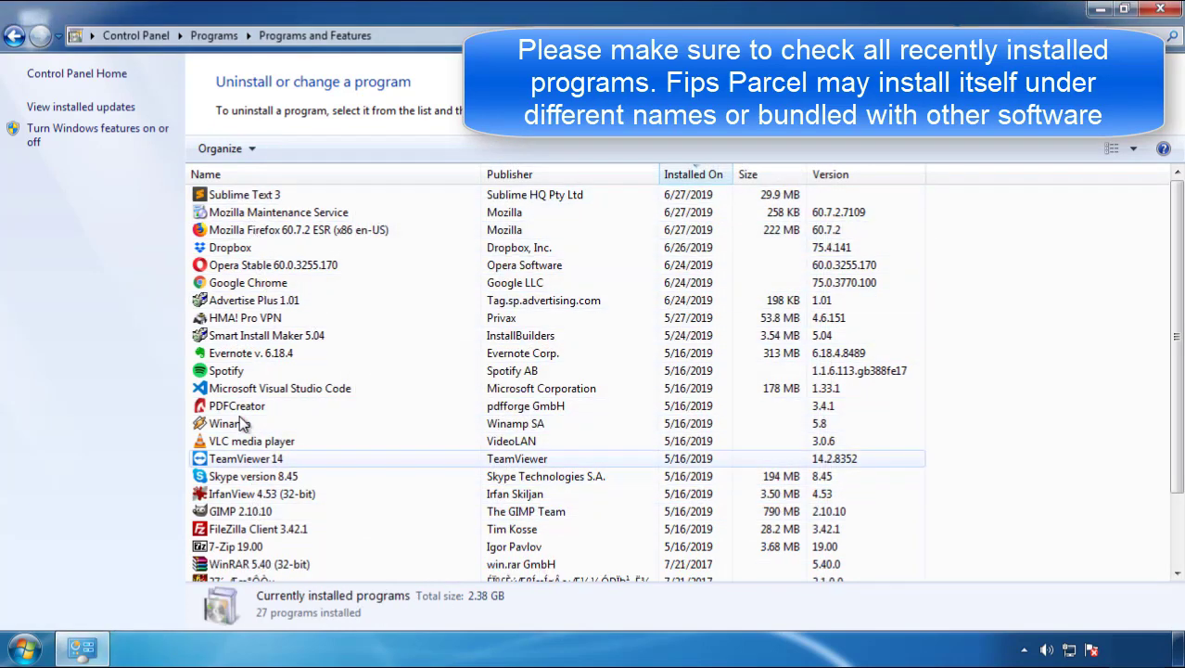
click(230, 246)
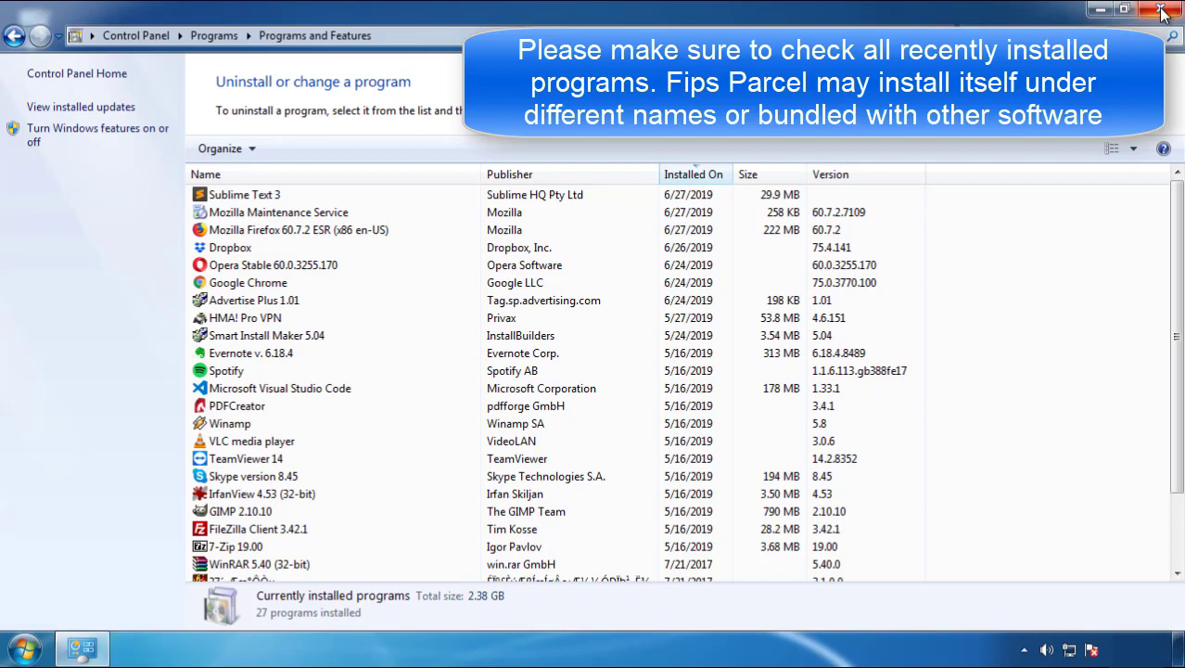
click(1161, 11)
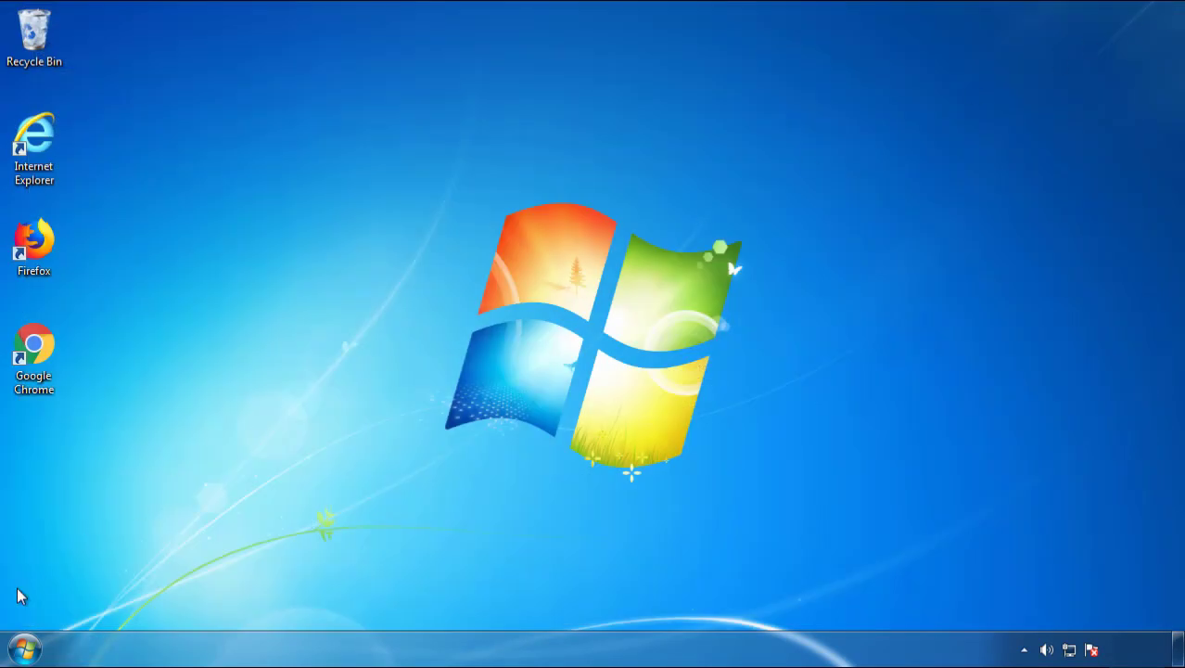
Step: Restart Windows 7 and boot into Safe Mode
click(323, 601)
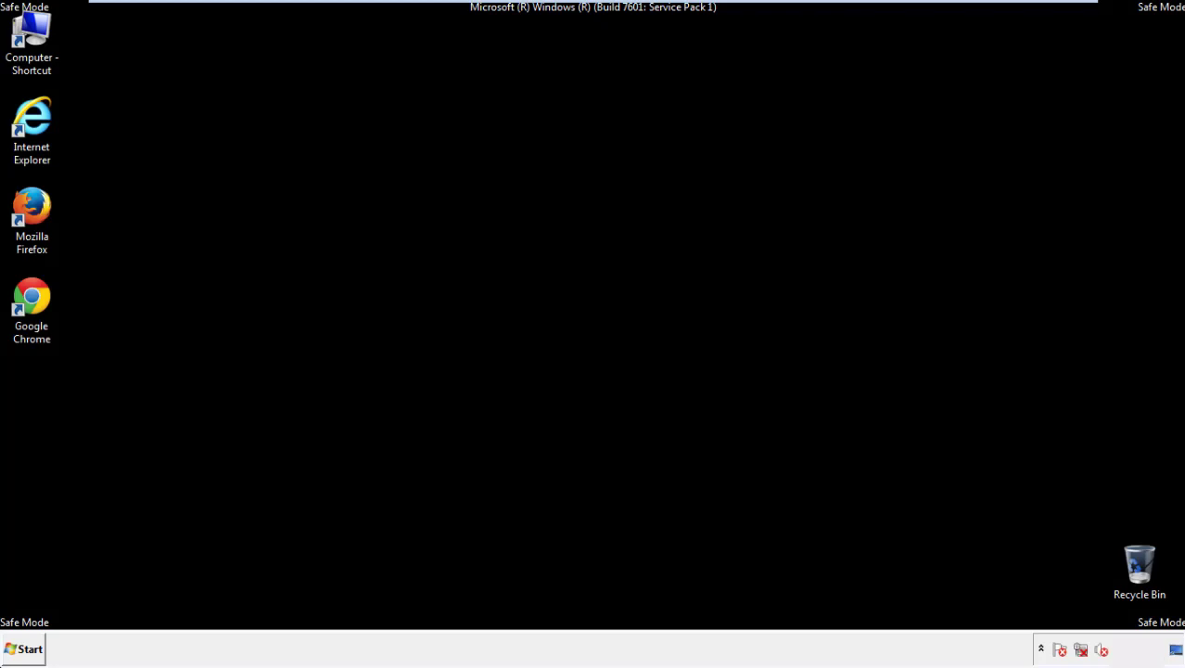
Step: Launch Firefox, decline the default-browser prompt, and show the menu bar
double_click(32, 207)
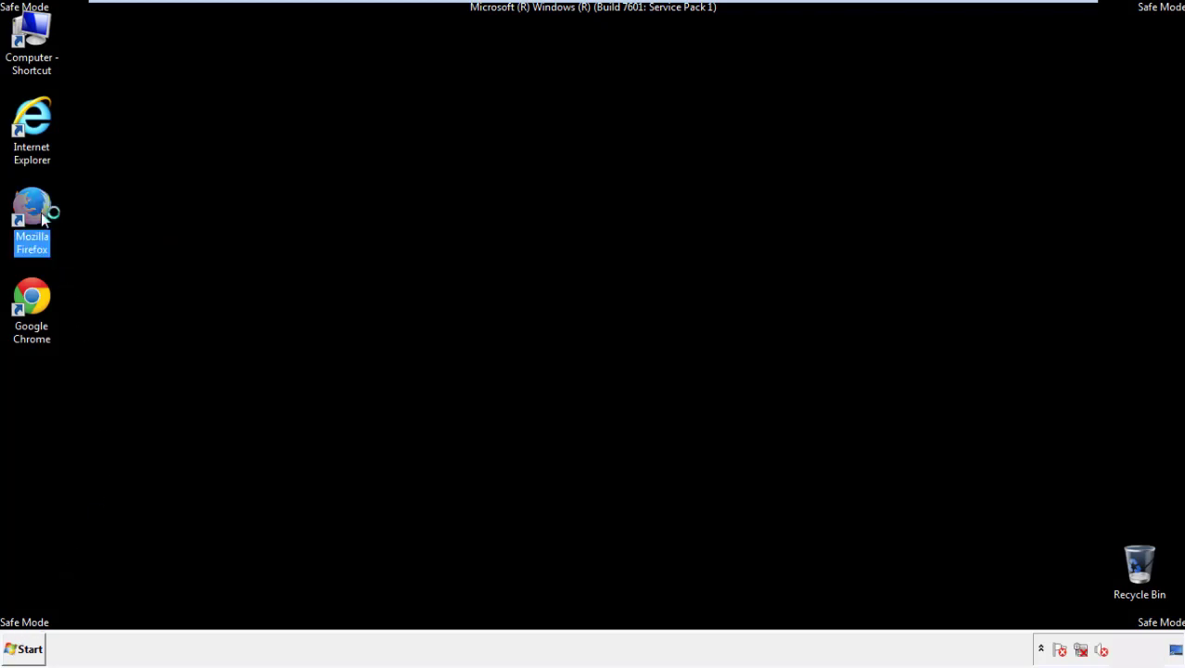
double_click(31, 214)
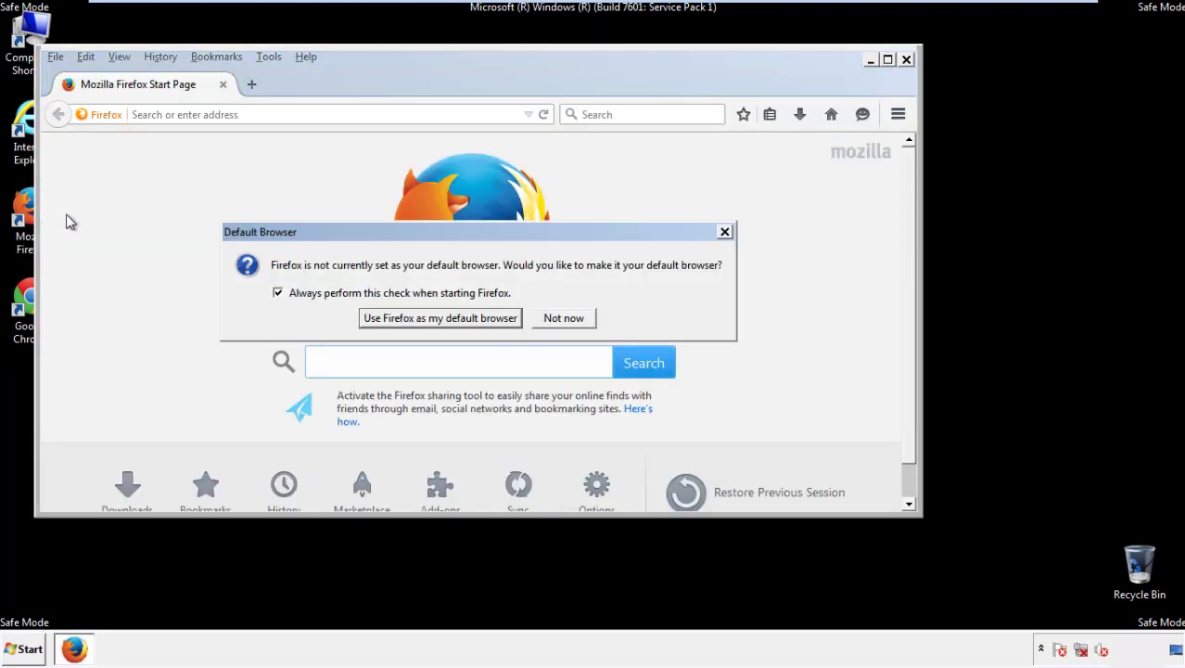
click(564, 318)
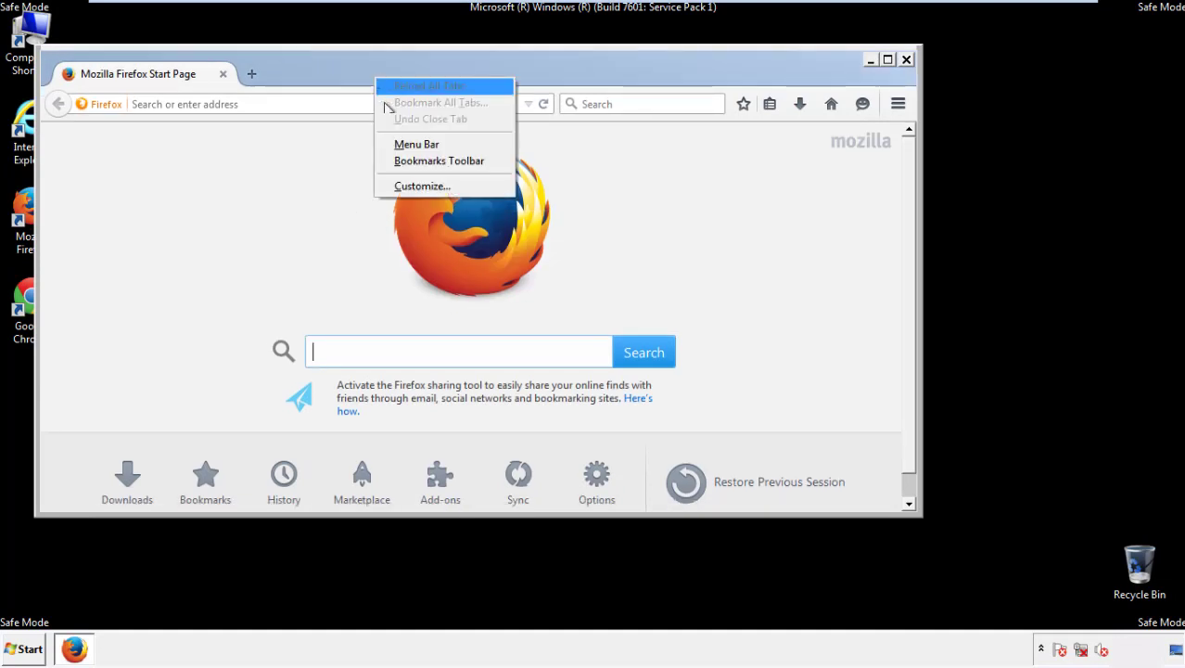
click(415, 144)
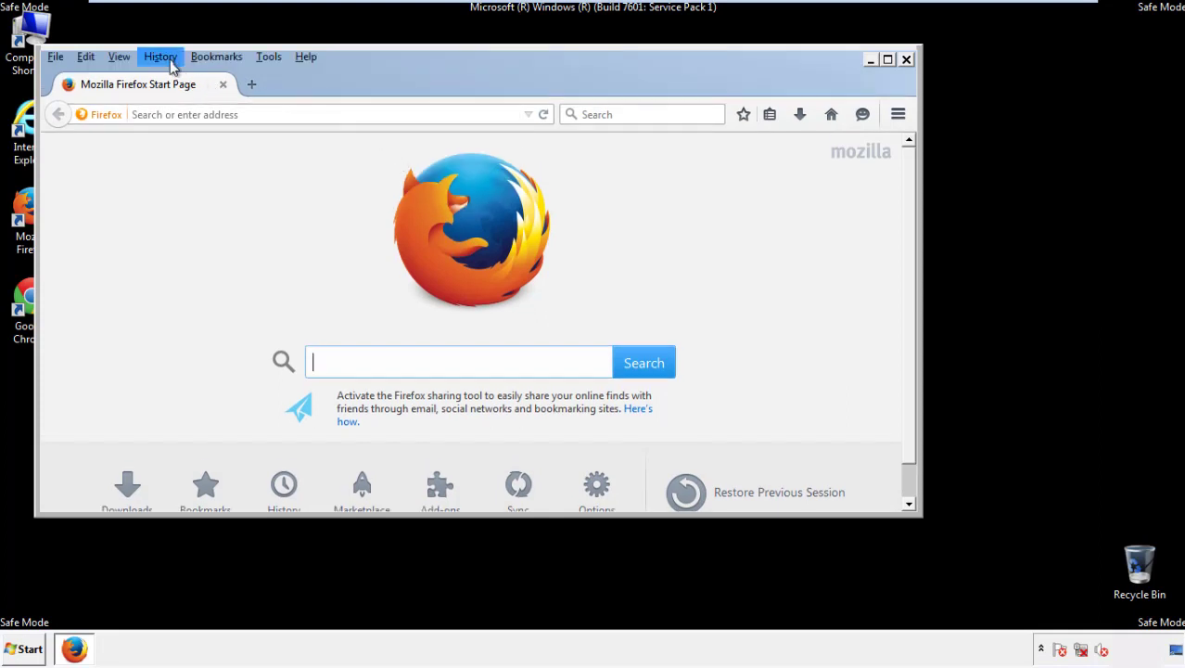
Step: Clear Recent History with range Everything, erasing history, cookies, cache and site data
click(160, 56)
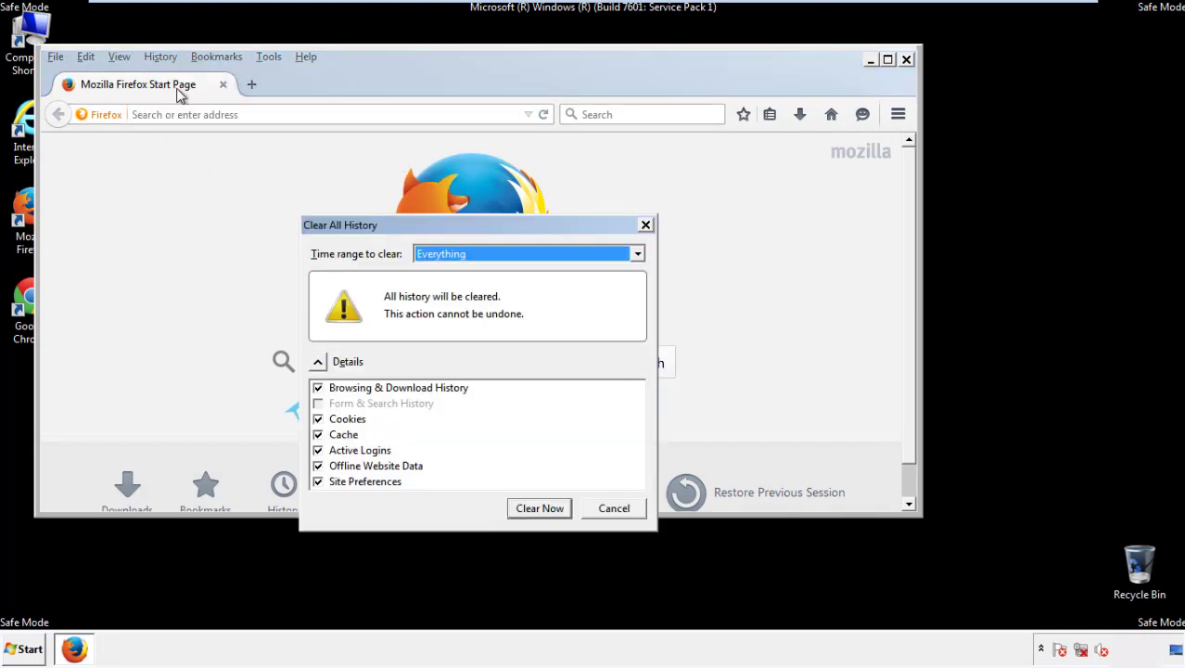
click(528, 253)
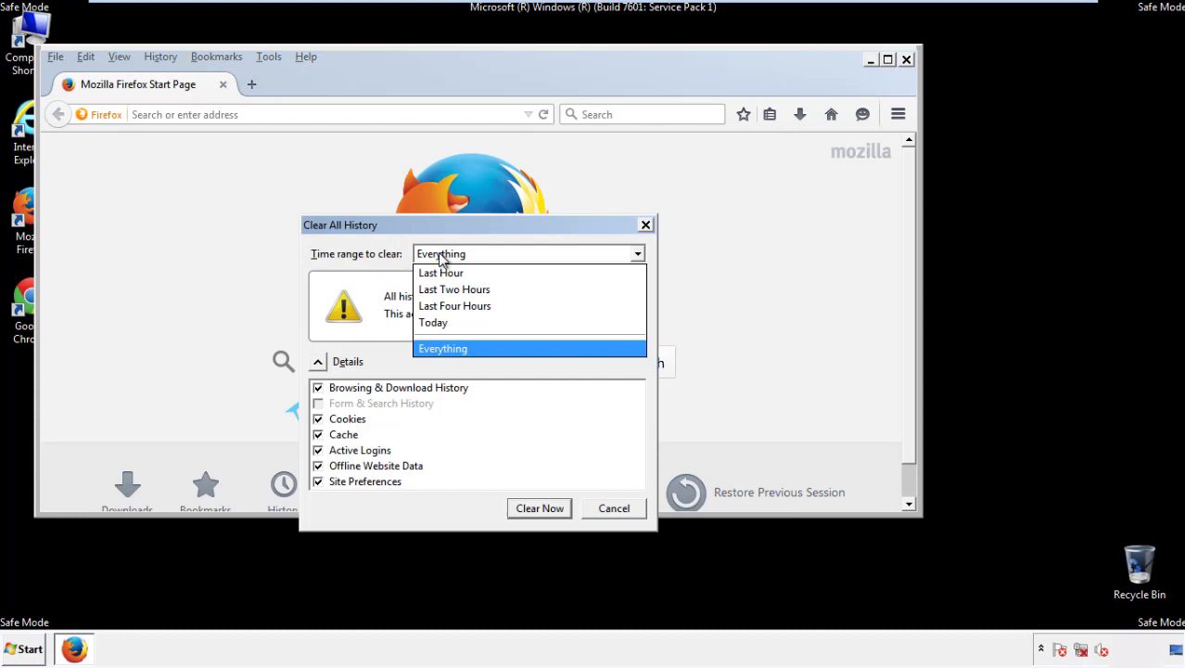
click(441, 349)
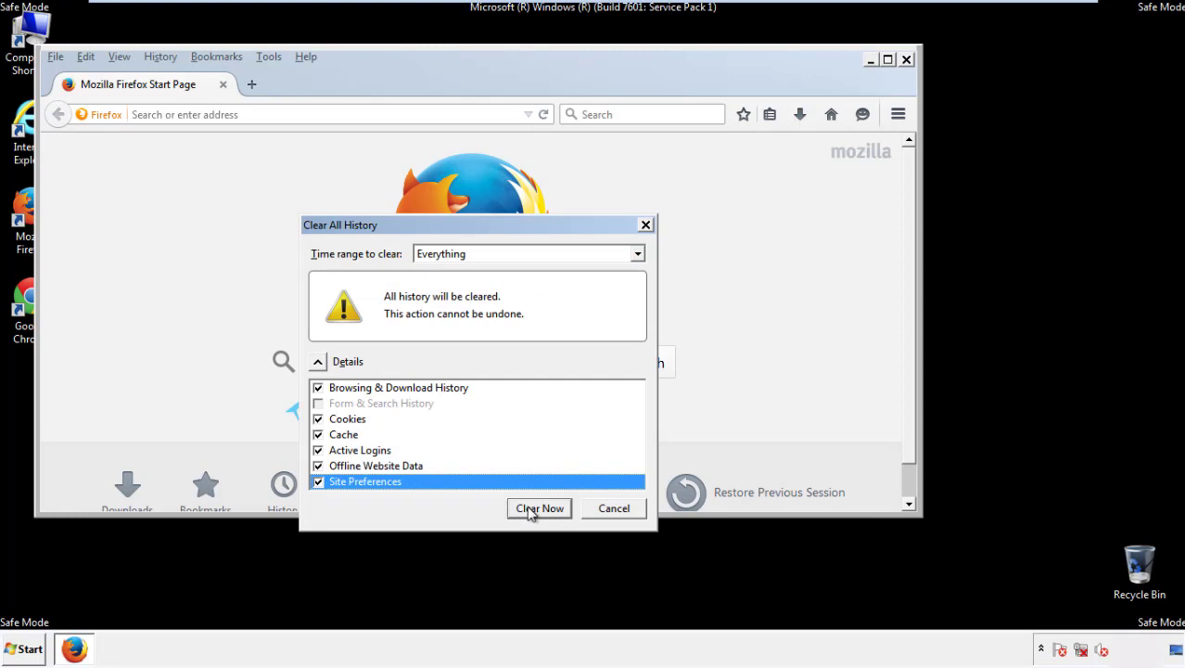
click(538, 509)
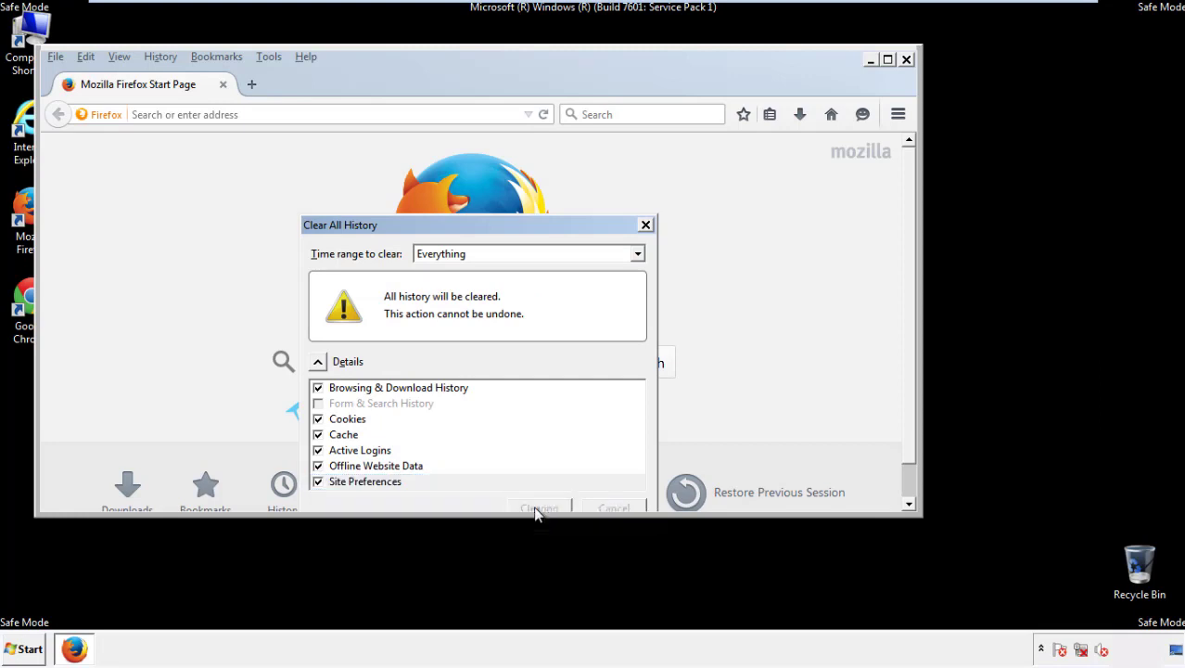
click(538, 509)
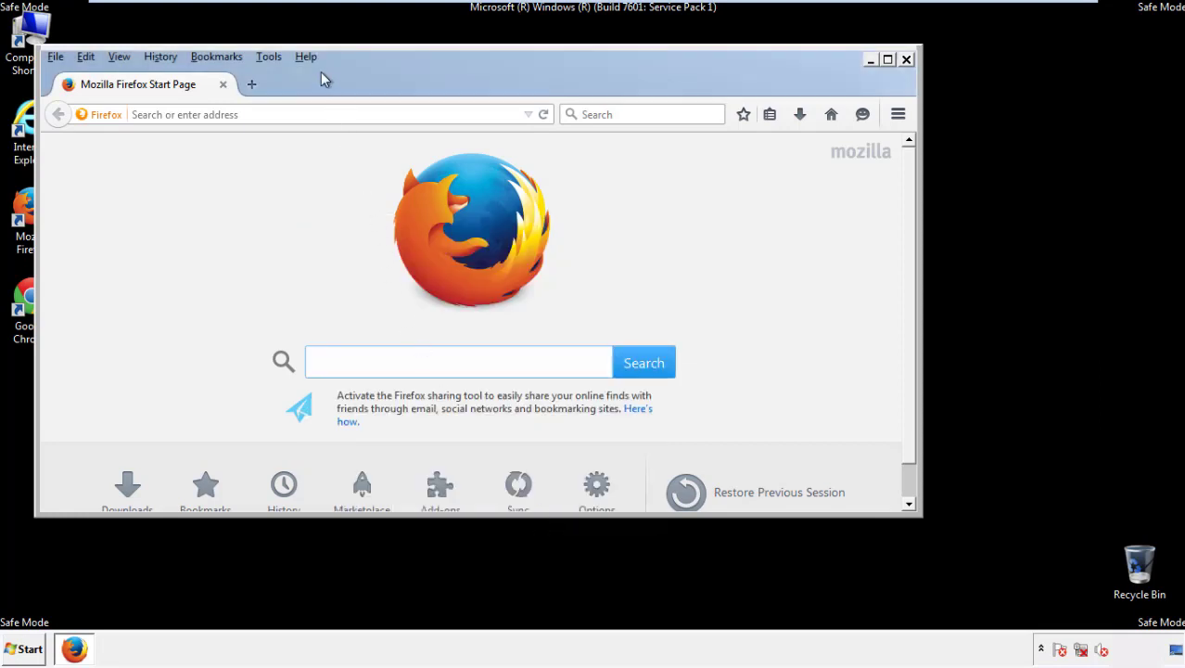
Step: Refresh Firefox to defaults via Troubleshooting Information, finish the import wizard and start using it
click(306, 56)
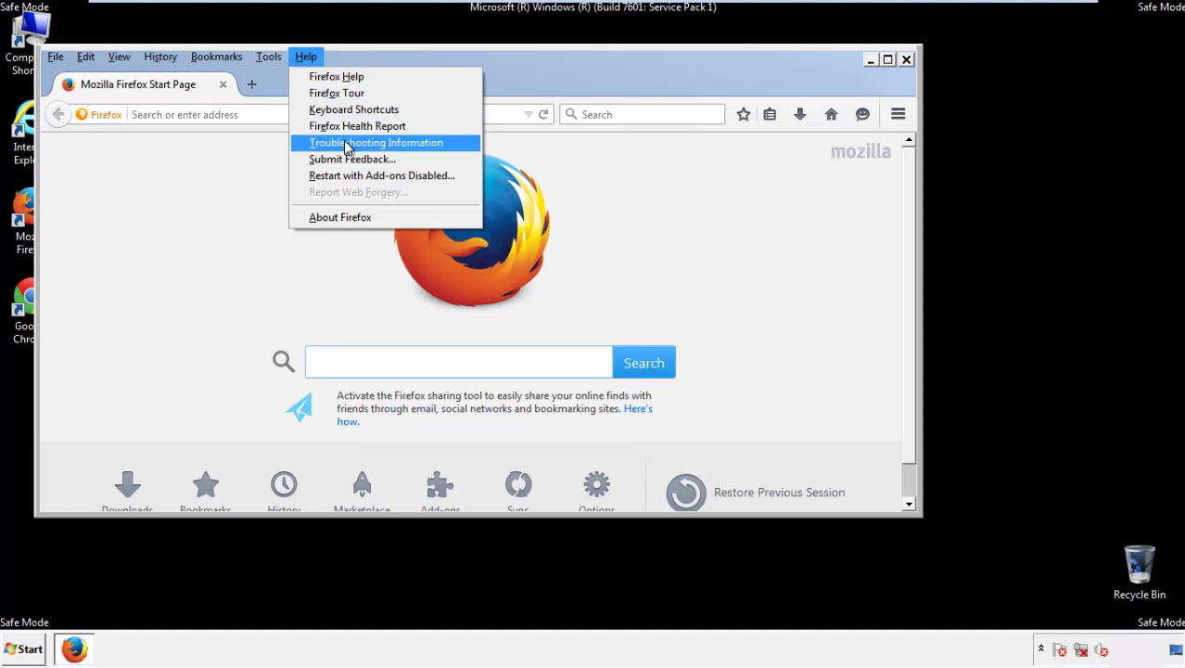
click(374, 141)
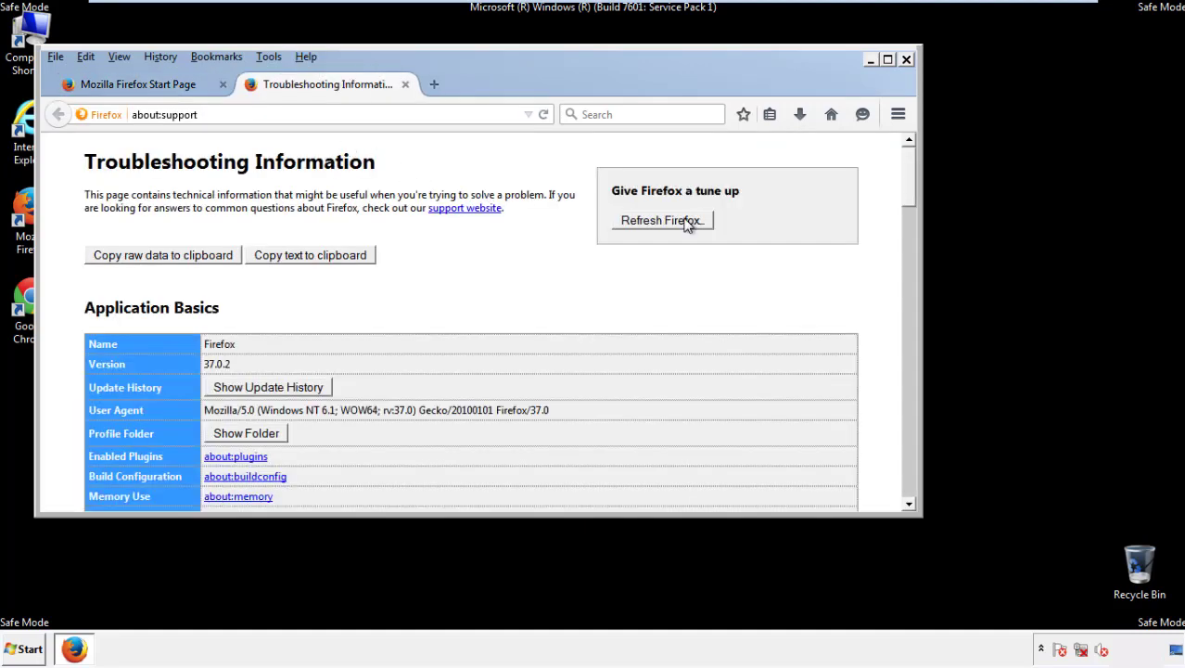
click(661, 218)
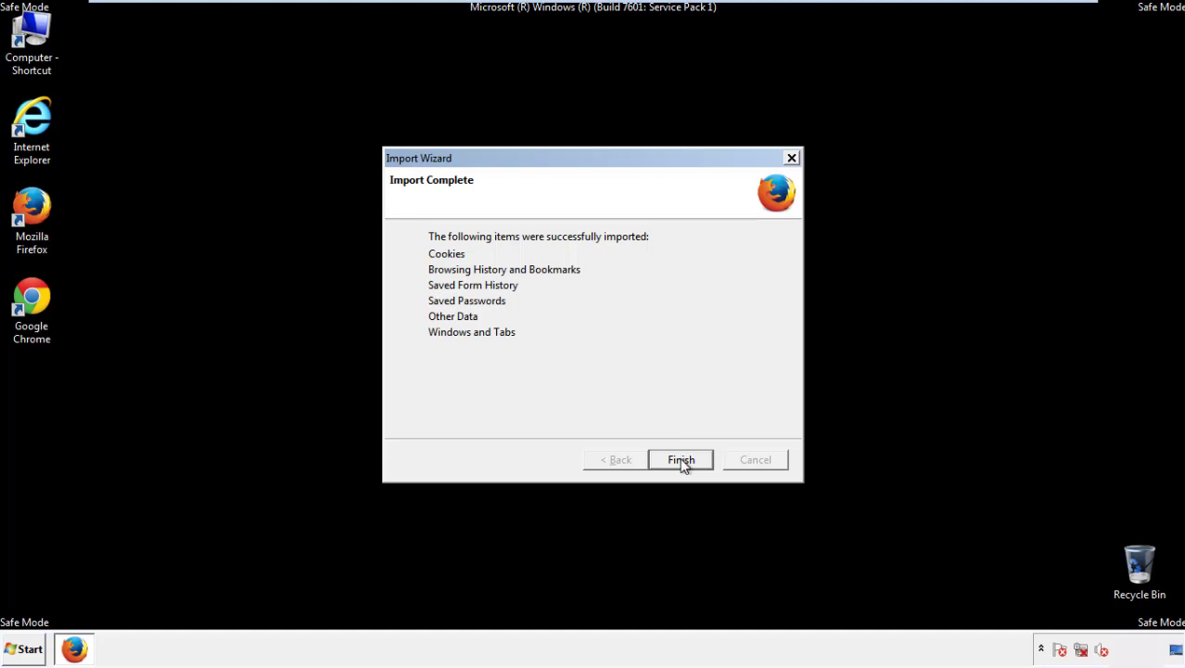
click(681, 460)
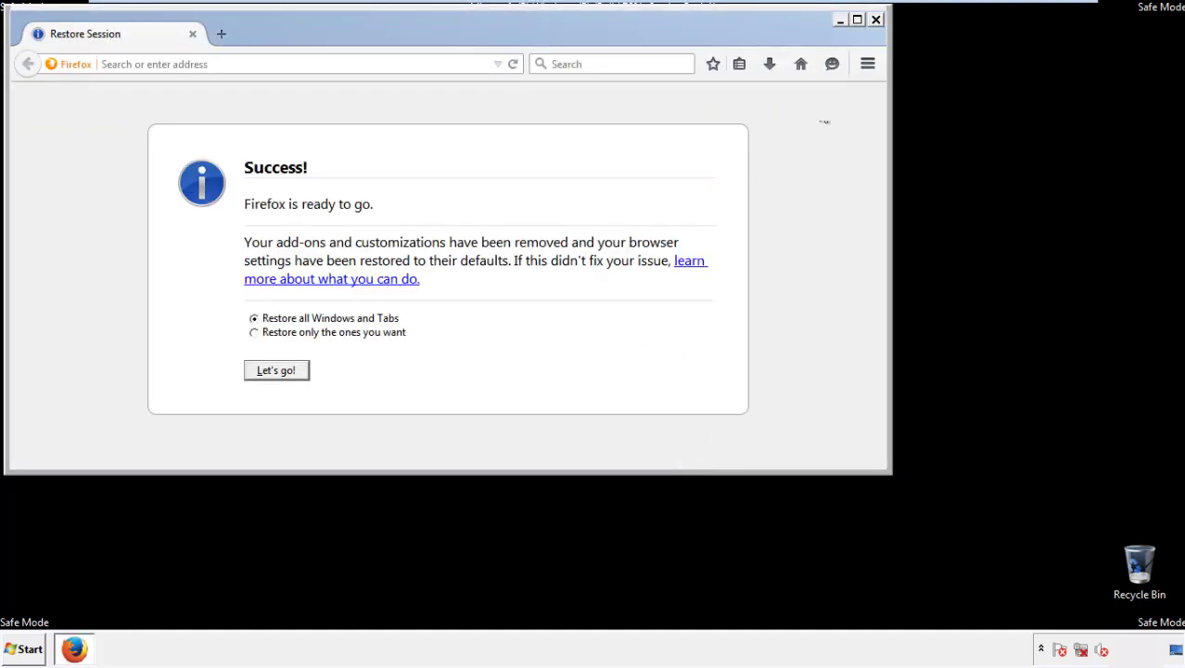
click(875, 19)
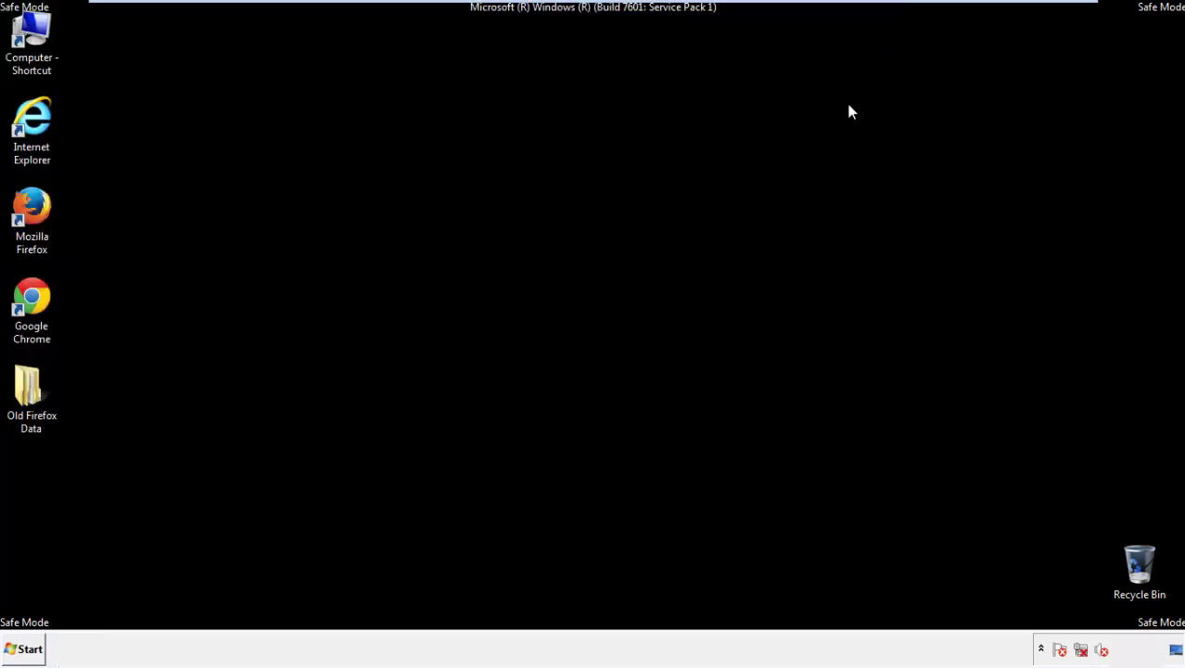
Step: Launch Google Chrome from the desktop and bring up its main menu
click(32, 306)
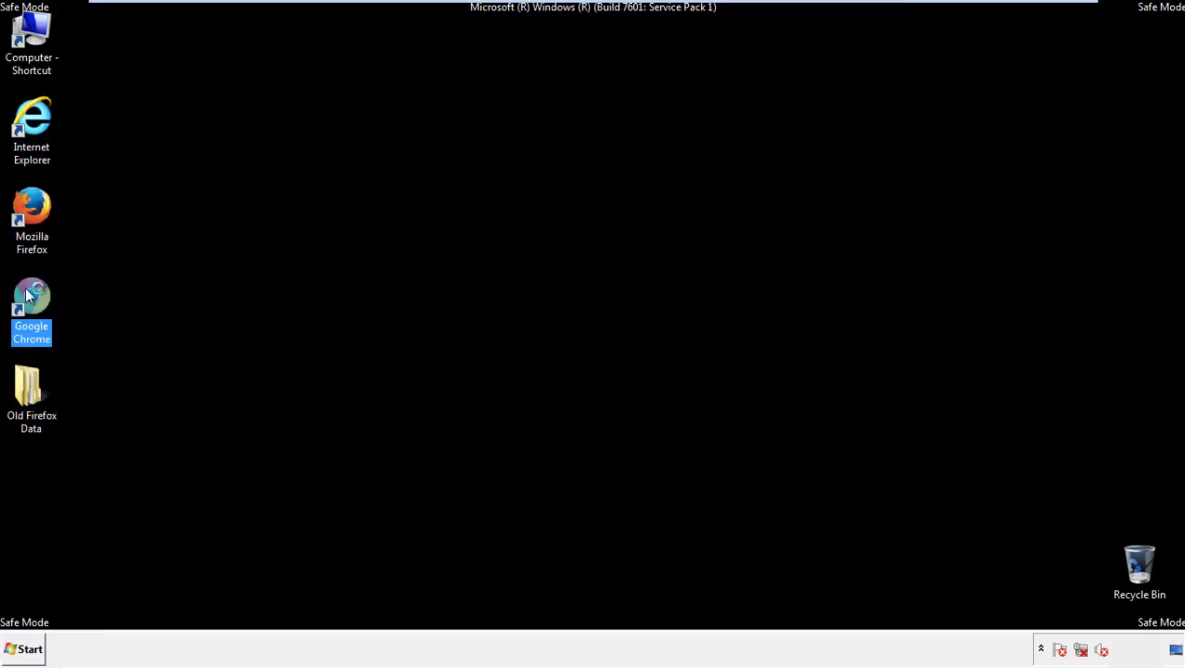
double_click(31, 306)
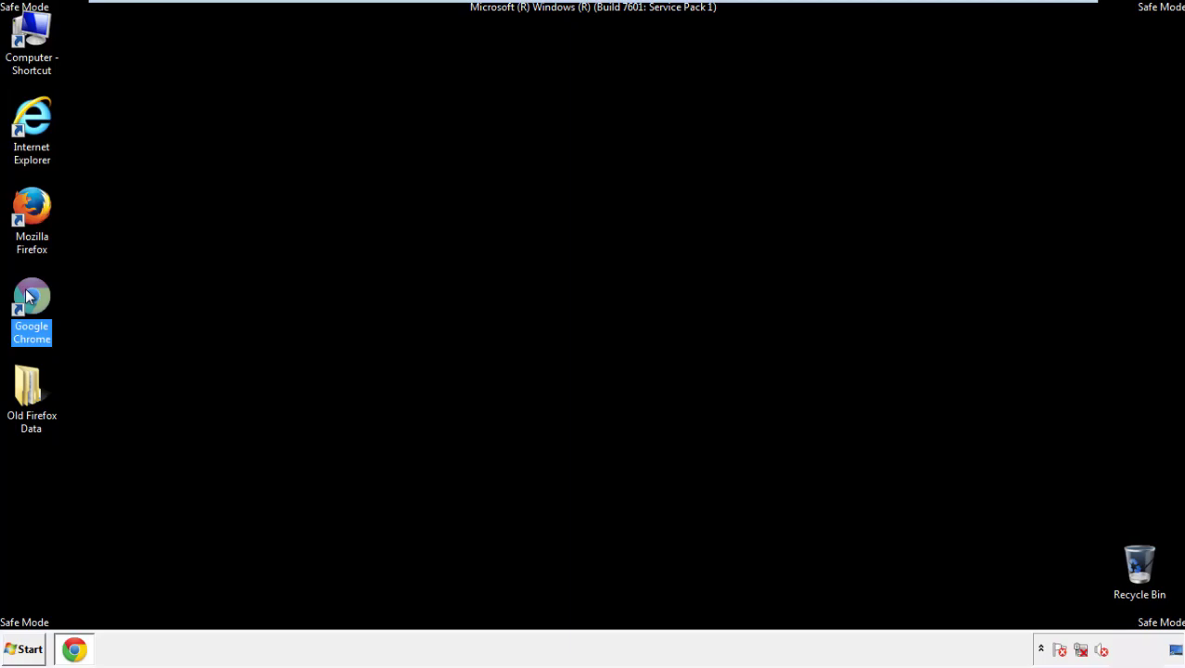
double_click(31, 306)
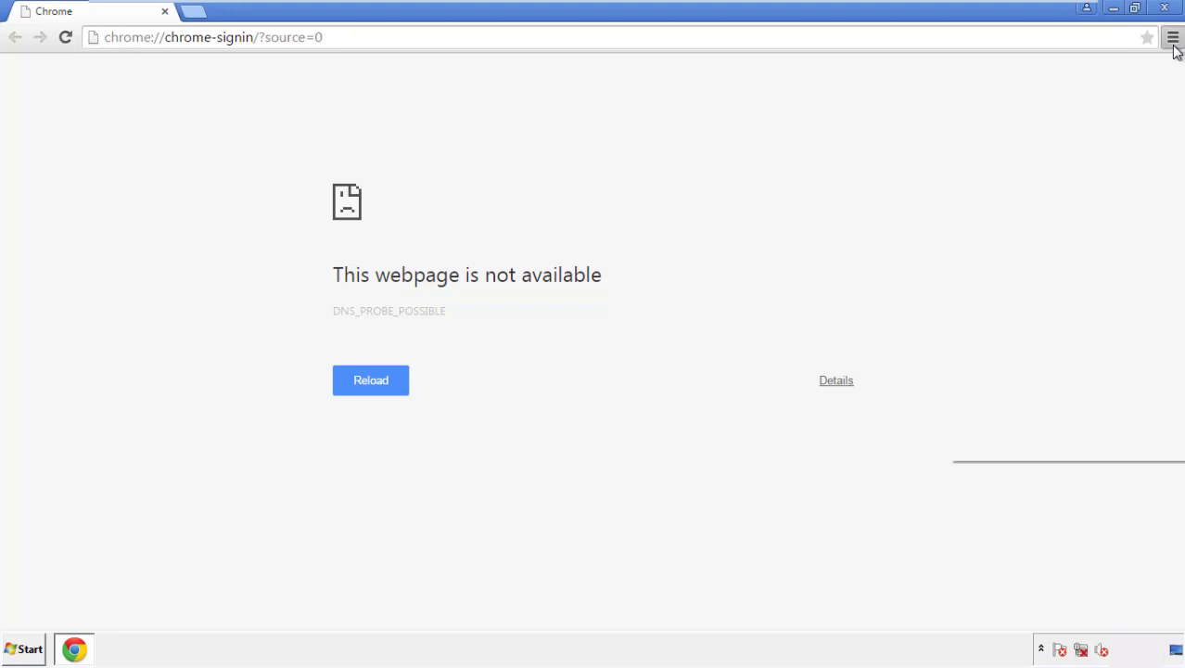
click(1173, 37)
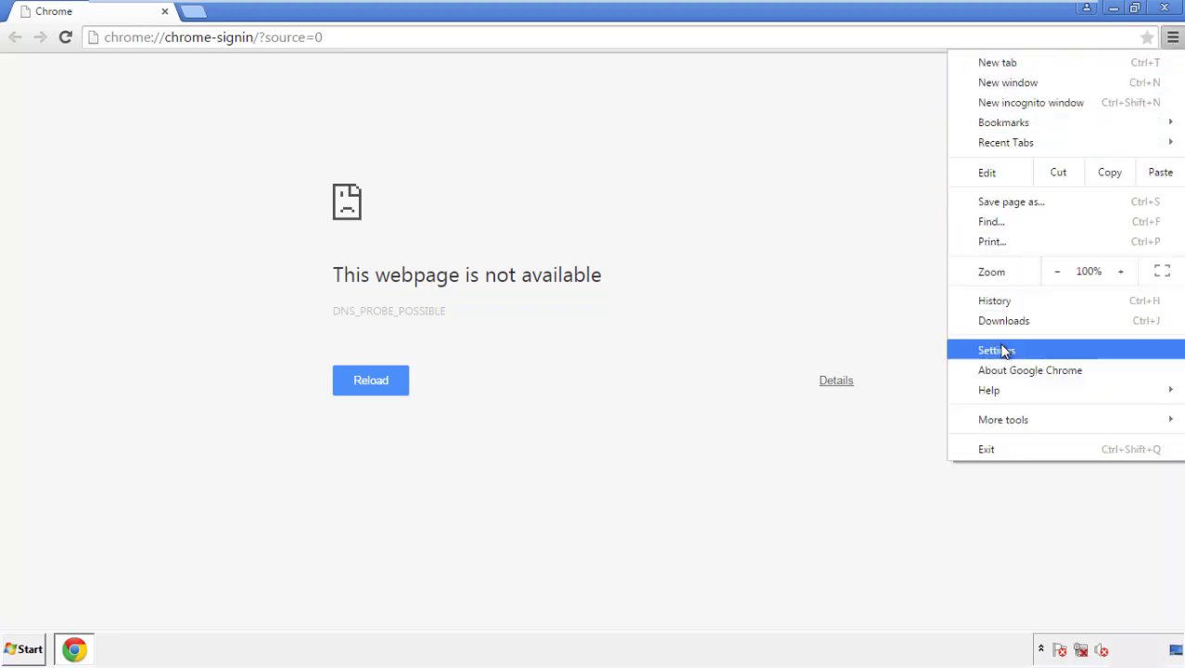
Step: Go to Chrome Settings > History and bring up the Clear browsing data dialog
click(997, 349)
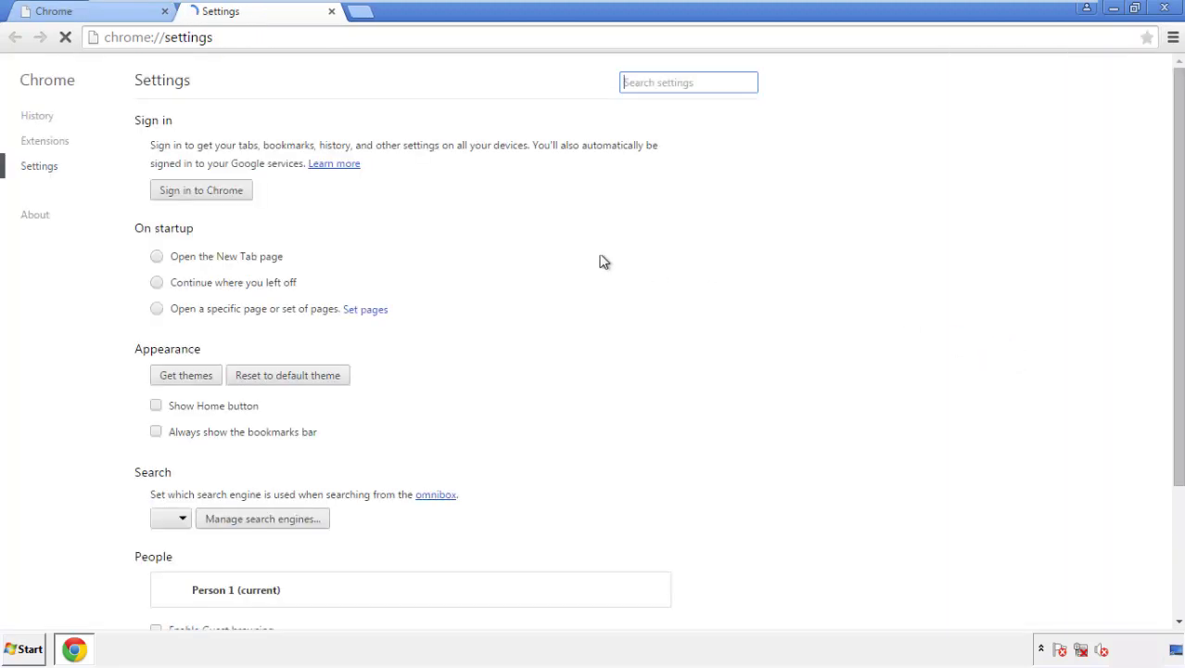
click(37, 116)
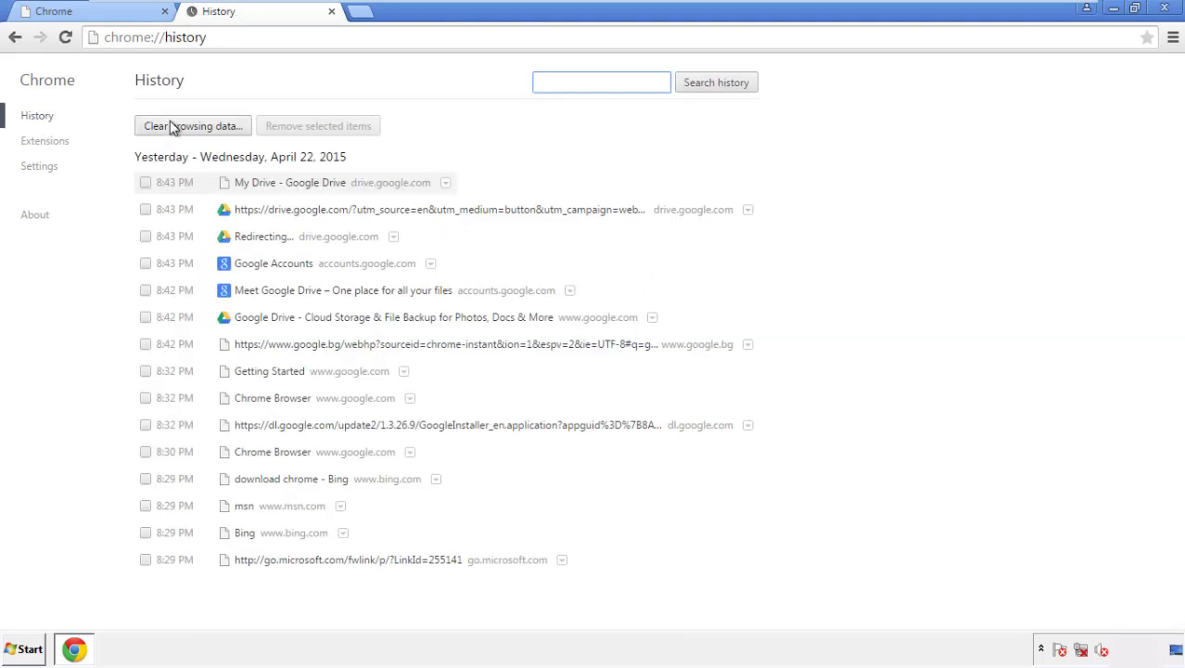
click(193, 126)
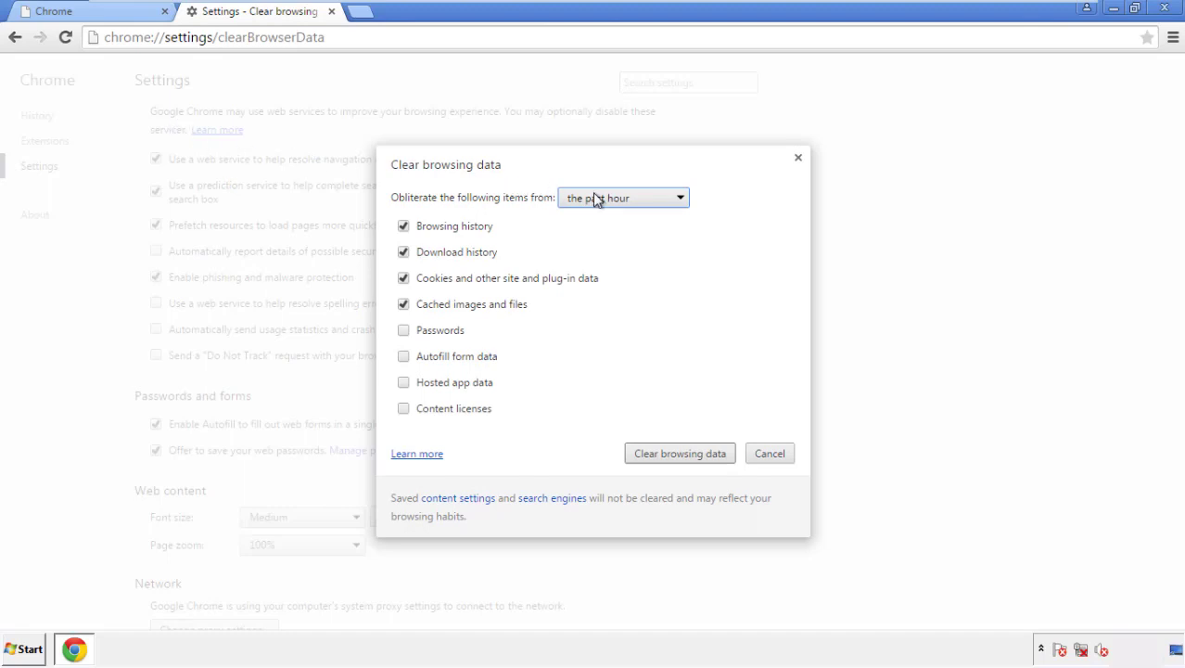
Step: Clear Chrome browsing data from the beginning of time, including content licenses, excluding passwords
click(623, 196)
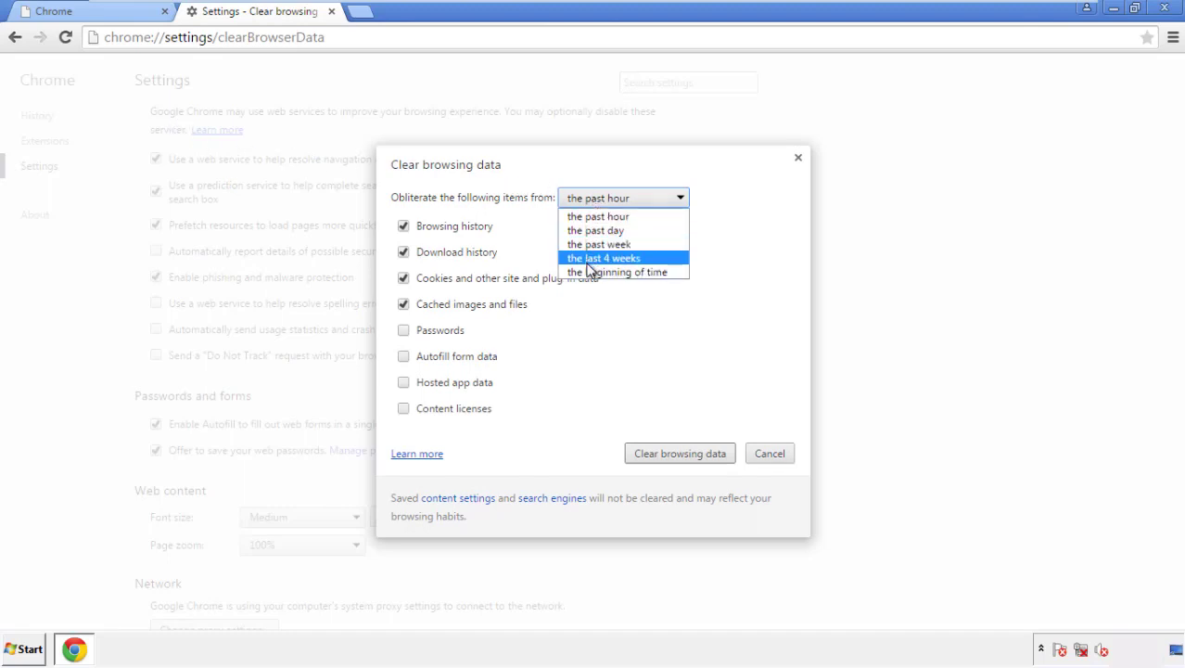
mouse_move(603, 215)
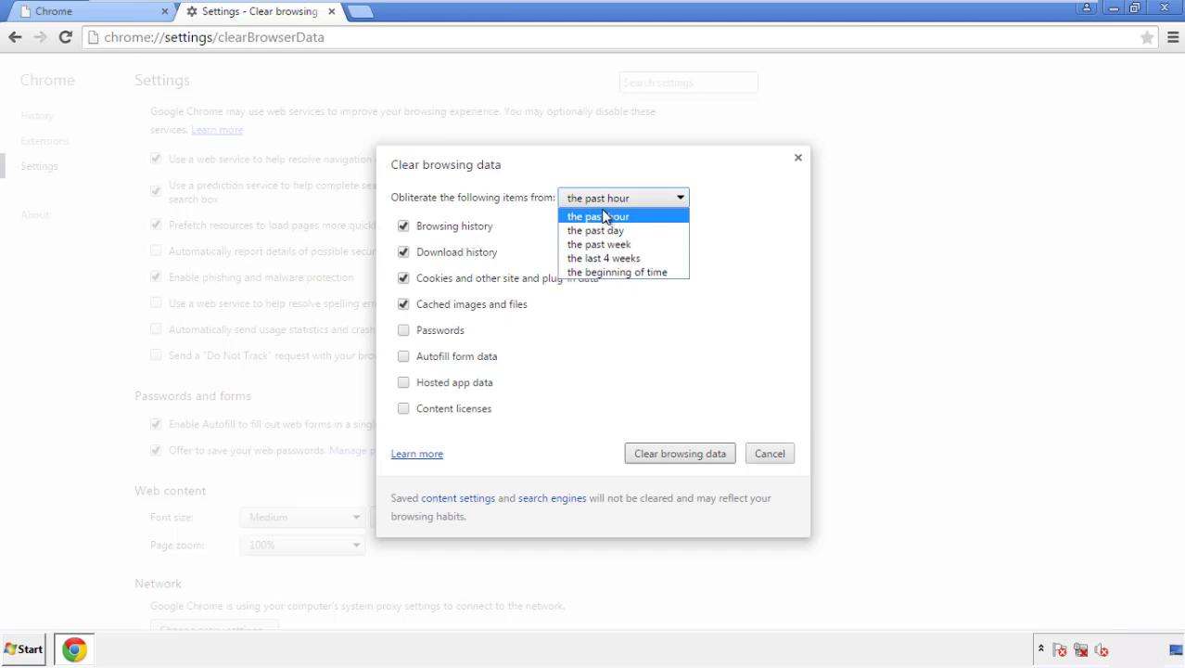
mouse_move(616, 271)
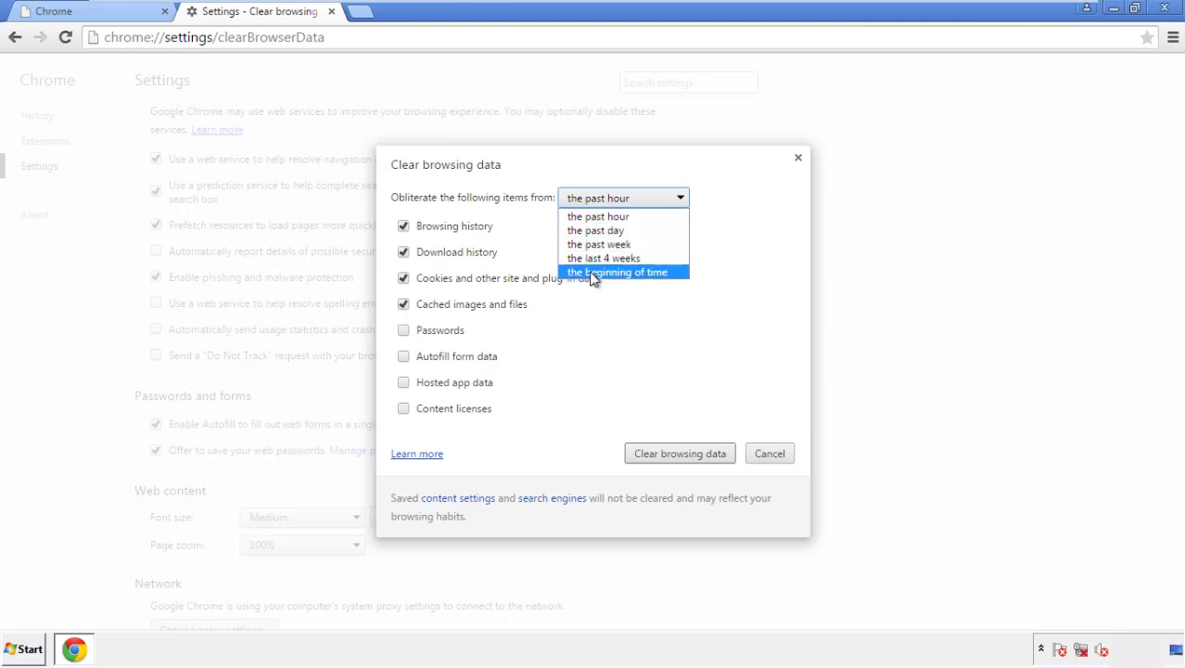
click(619, 271)
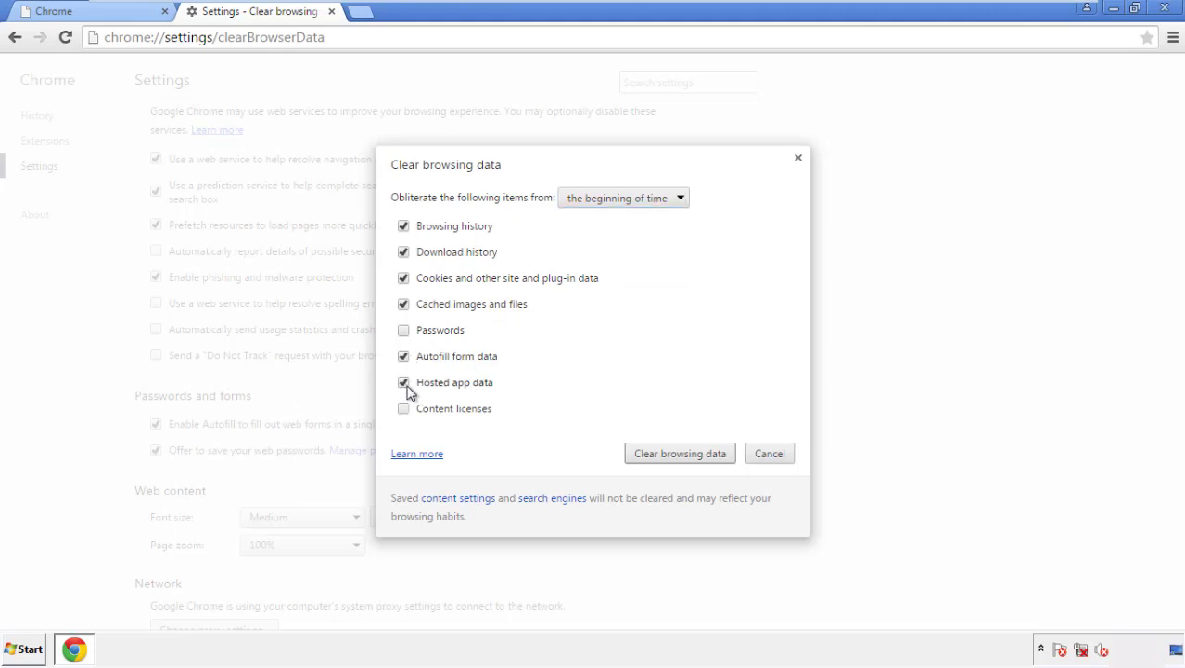
click(405, 408)
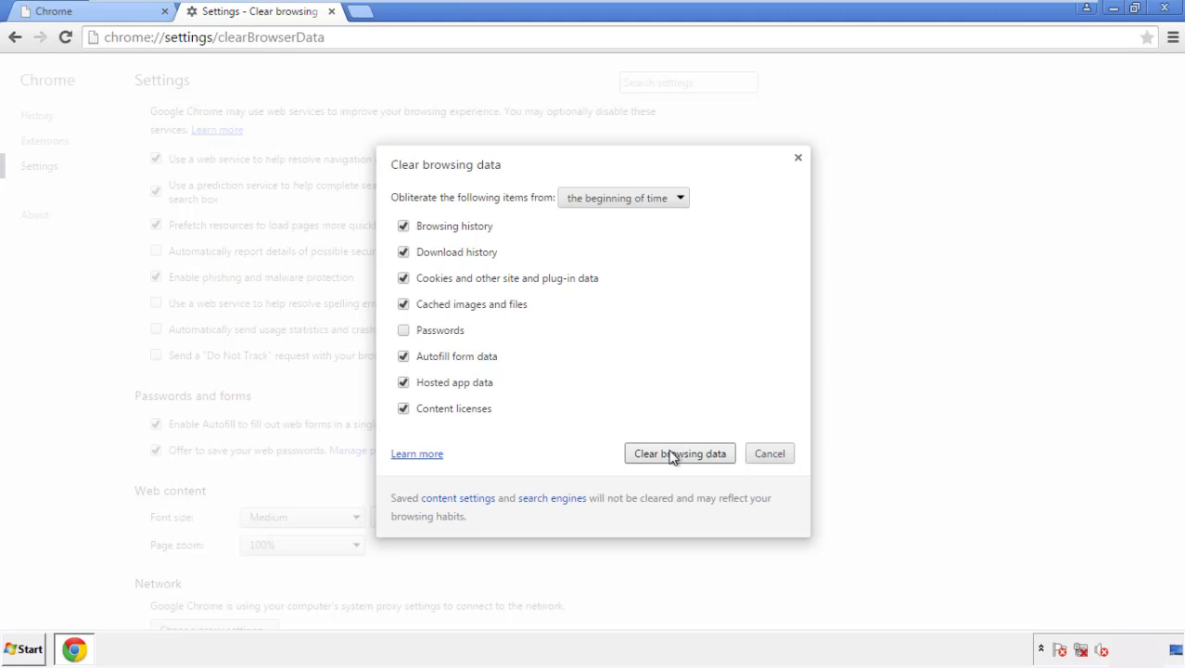
click(679, 453)
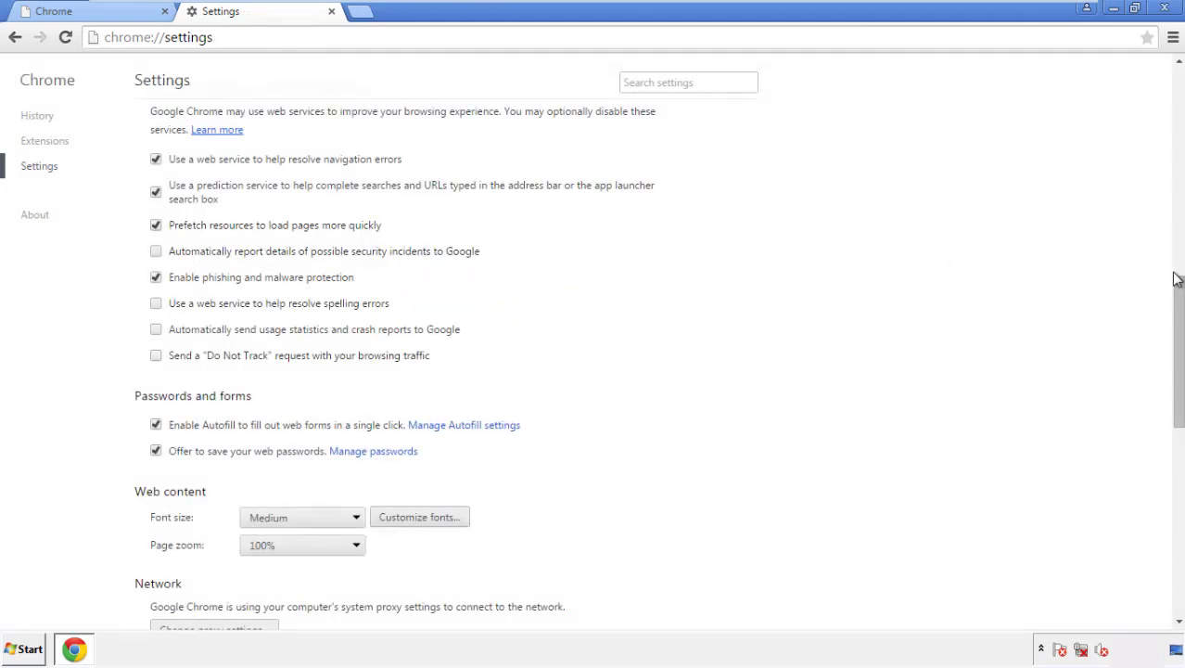
Step: Reset Chrome settings to their original defaults at the bottom of advanced settings, then close Chrome
scroll(down, 3)
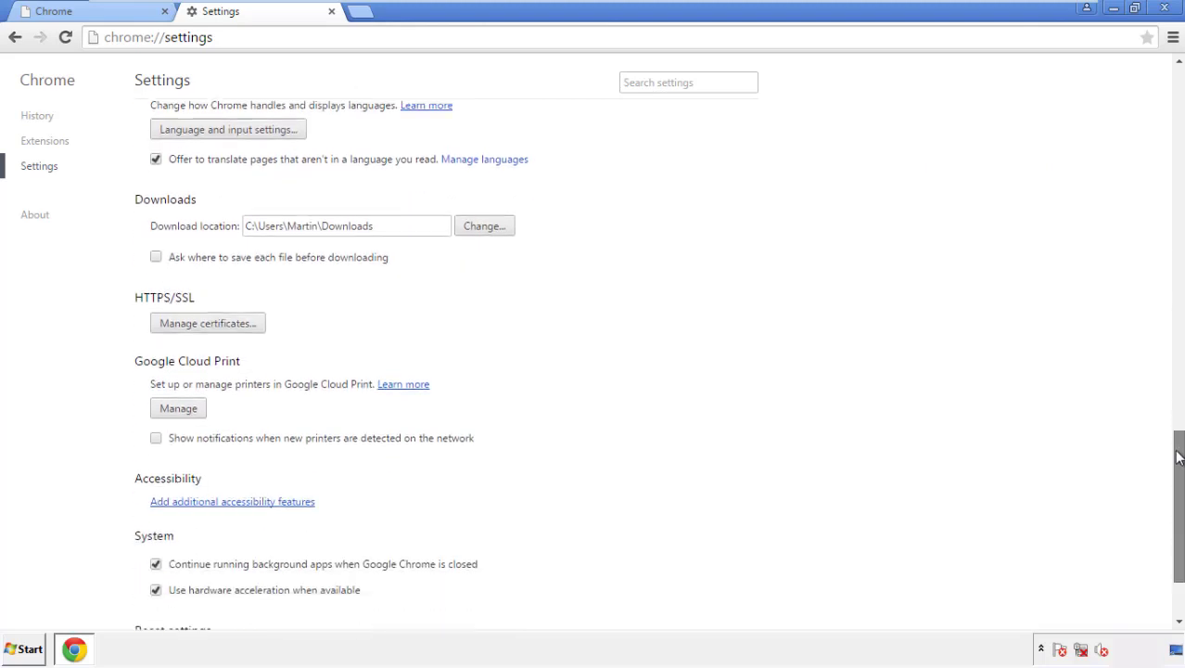
scroll(down, 3)
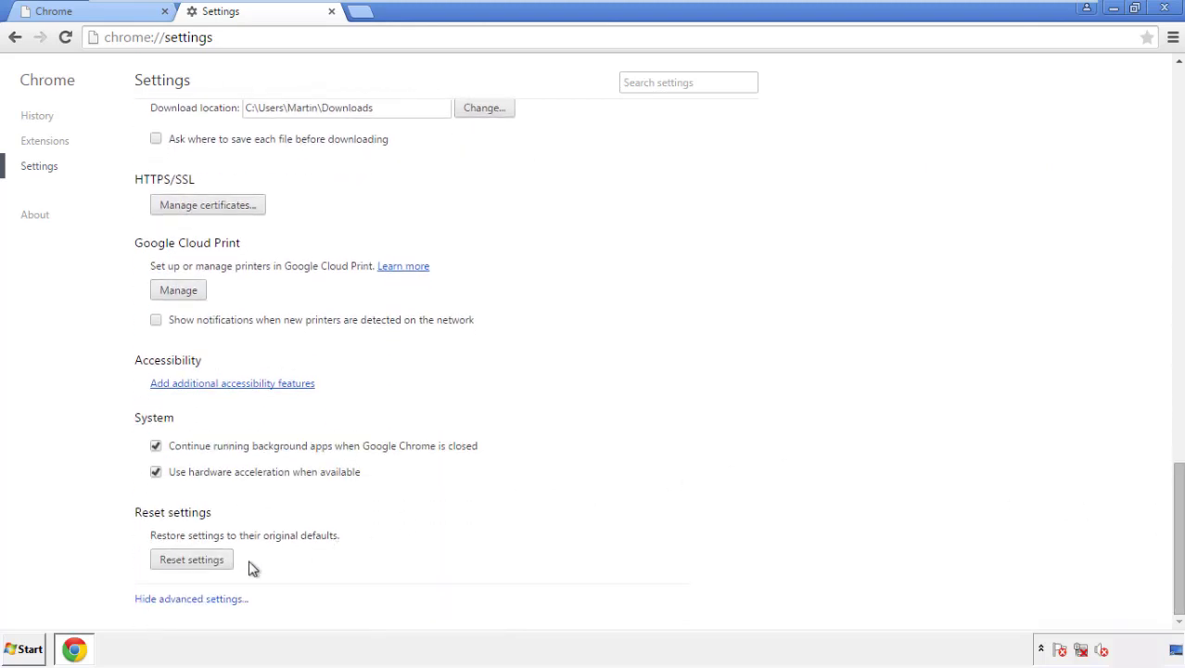
click(191, 558)
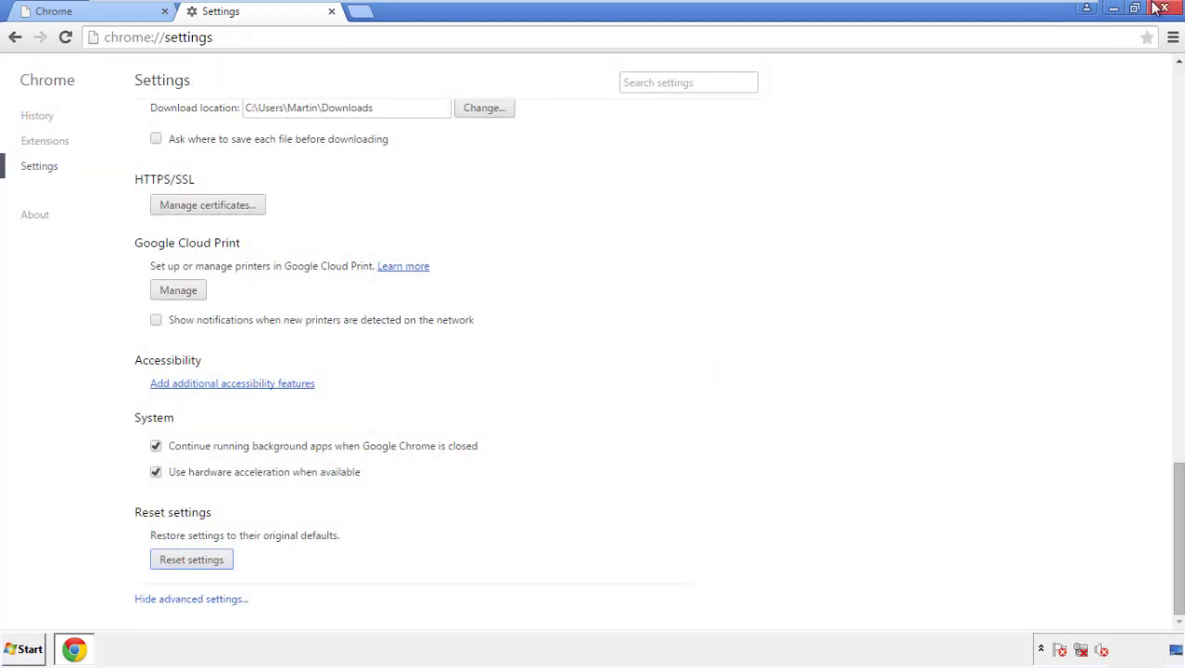
click(1165, 7)
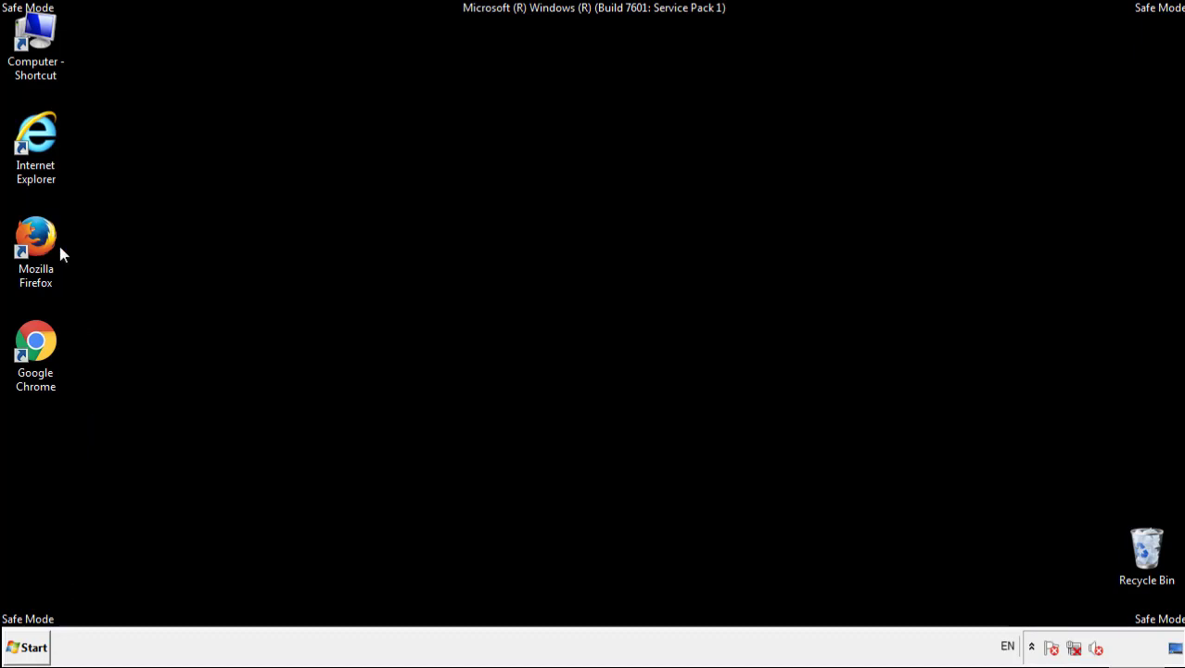
Step: Launch Firefox, go to the Add-ons manager and remove the Search Mine extension
double_click(36, 234)
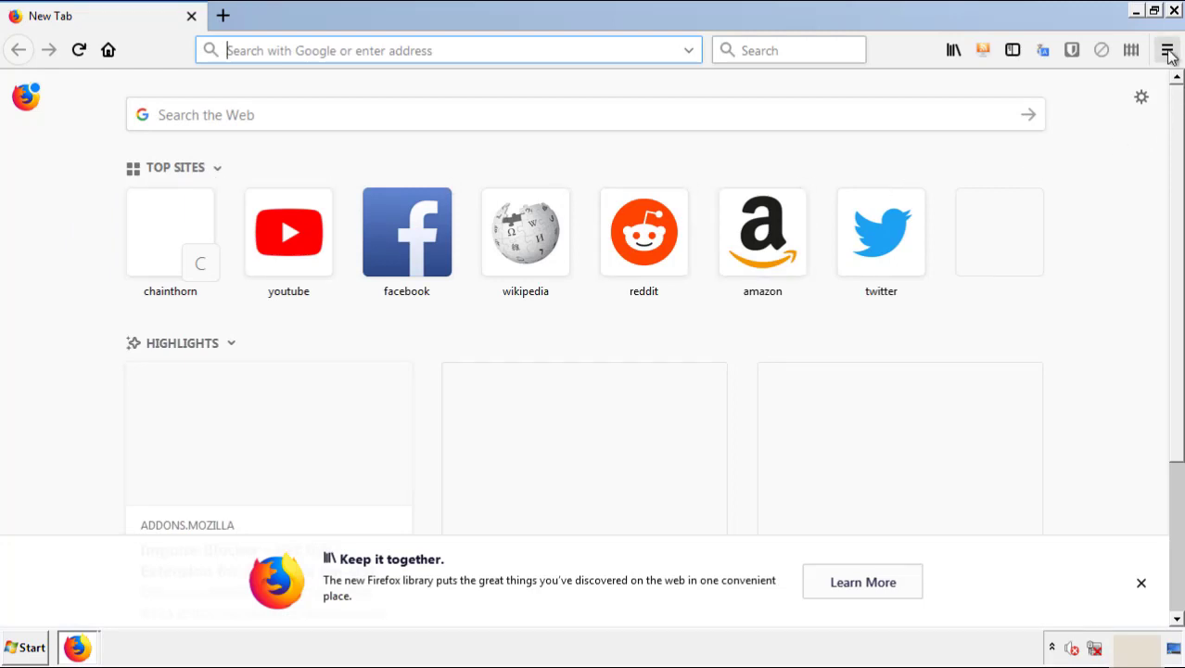
click(1169, 50)
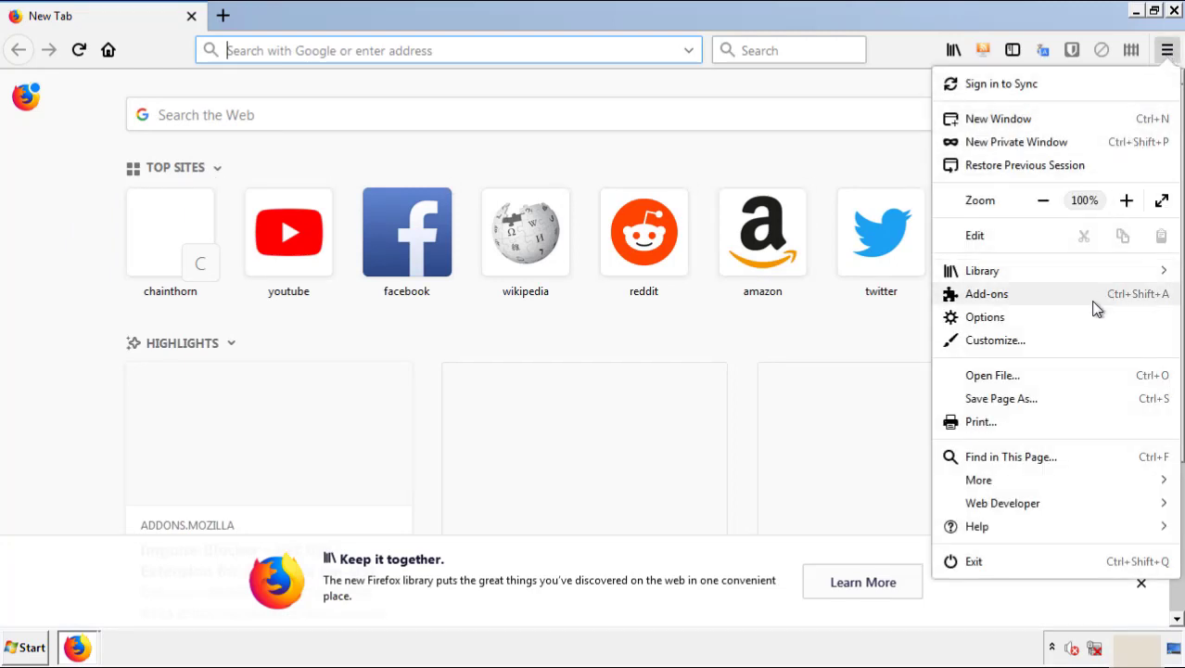
click(987, 293)
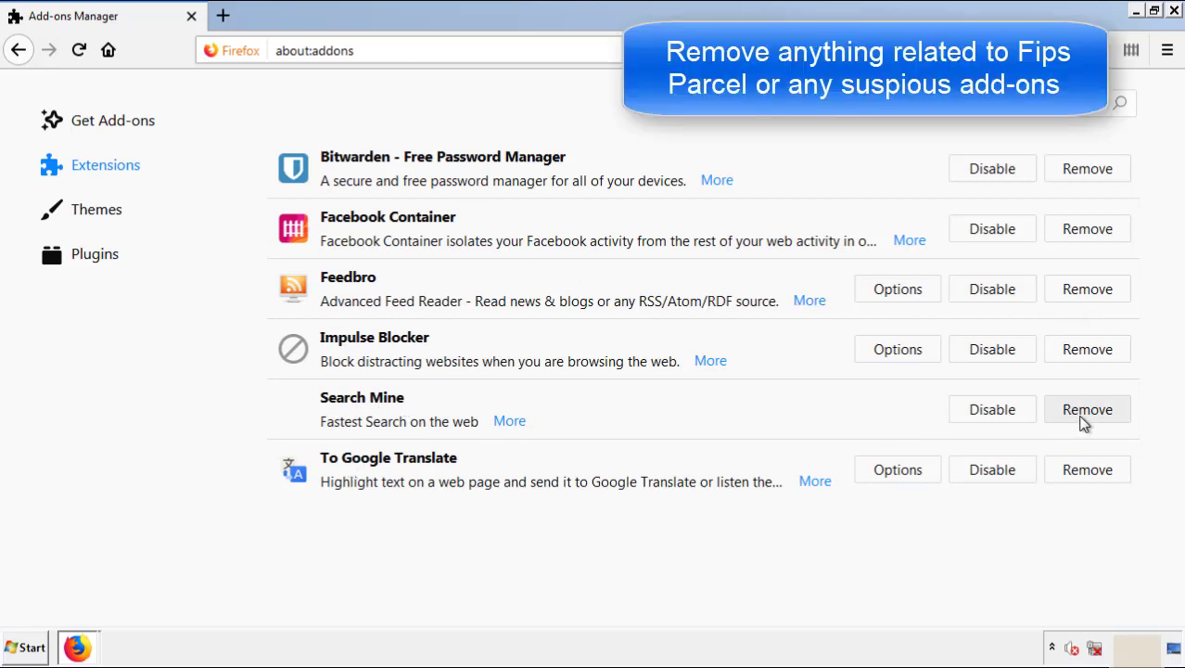
click(1087, 410)
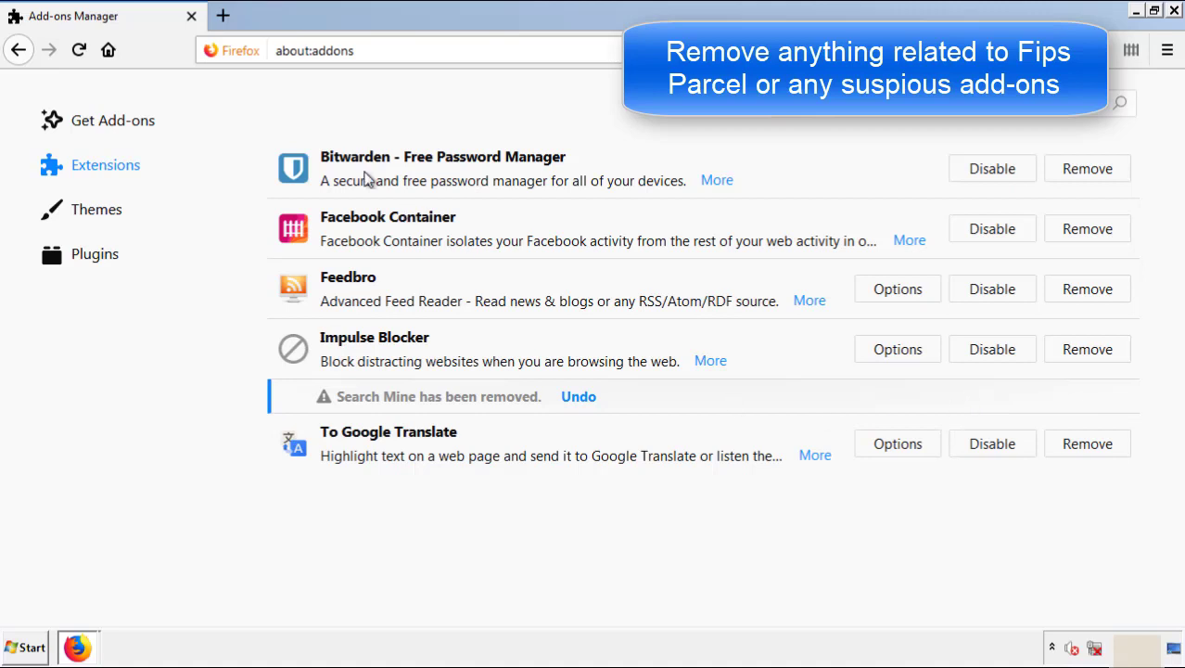
mouse_move(1120, 54)
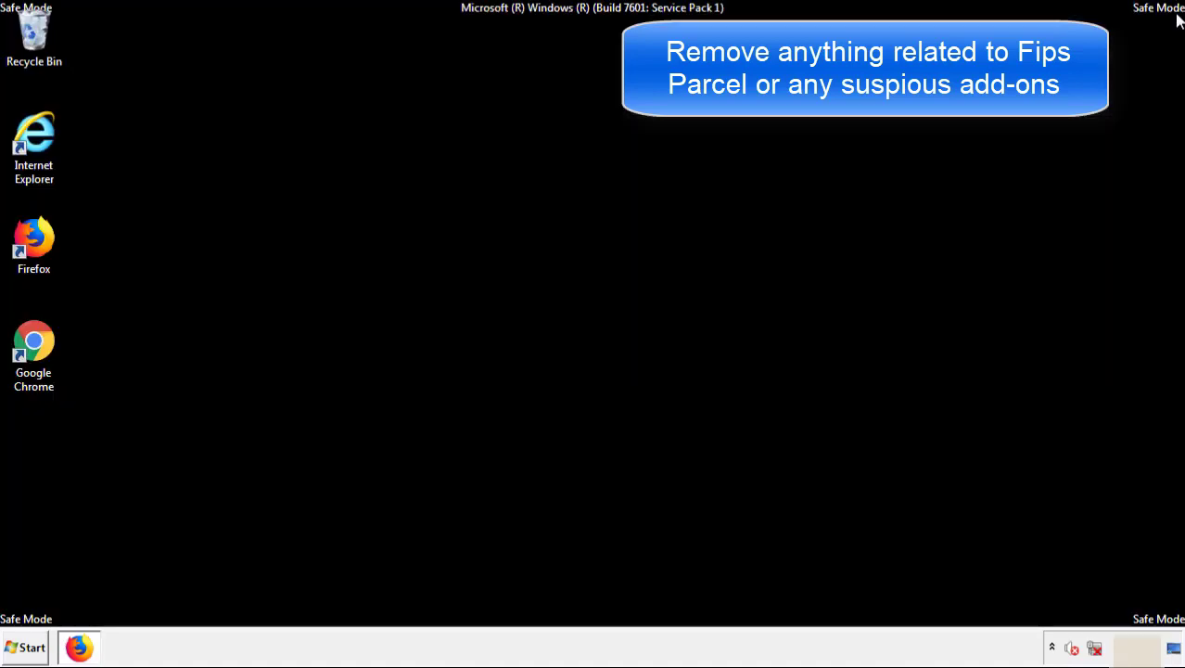
mouse_move(33, 348)
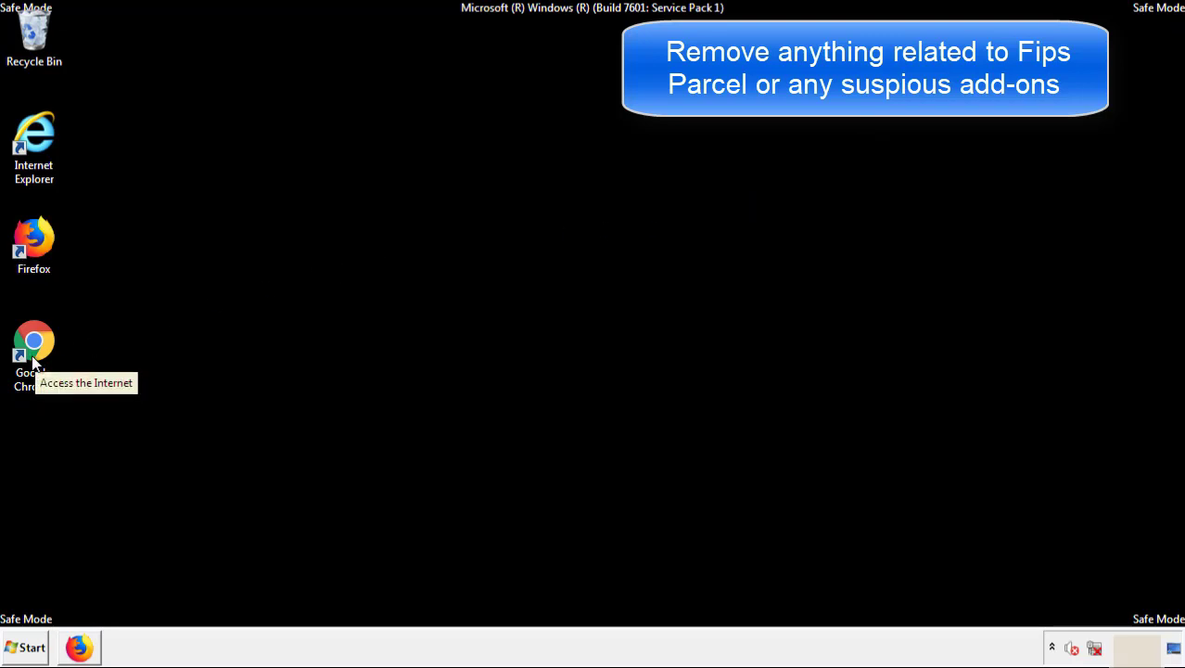
Step: Launch Chrome and reach the Extensions page via More tools
double_click(33, 349)
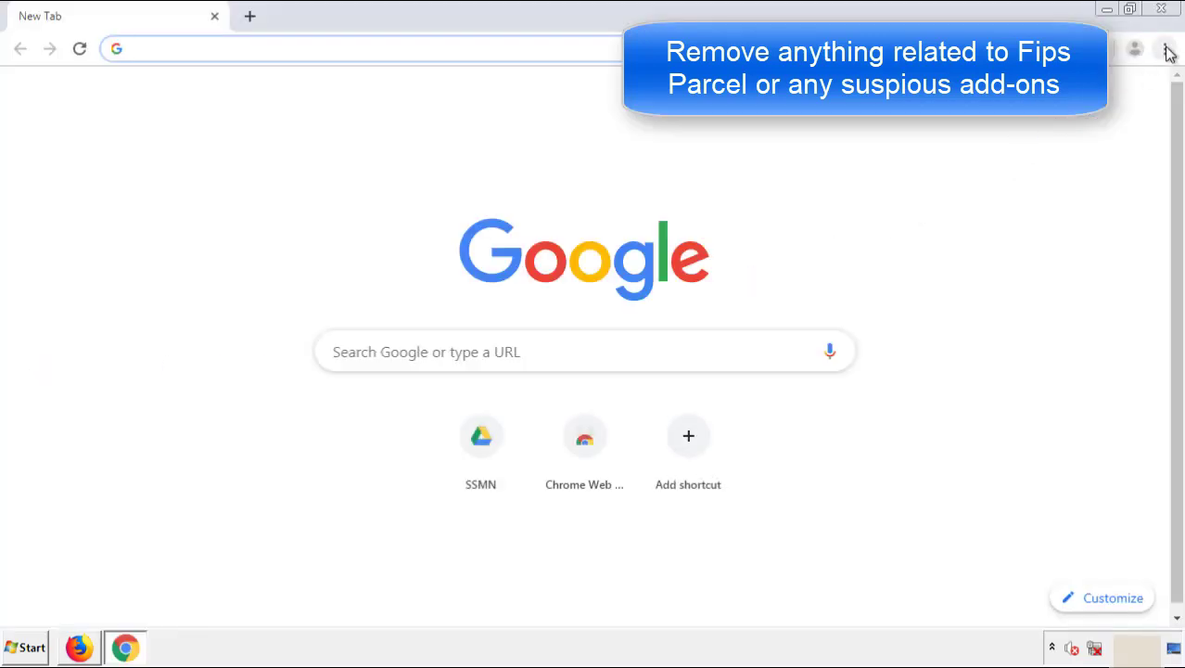
click(1165, 48)
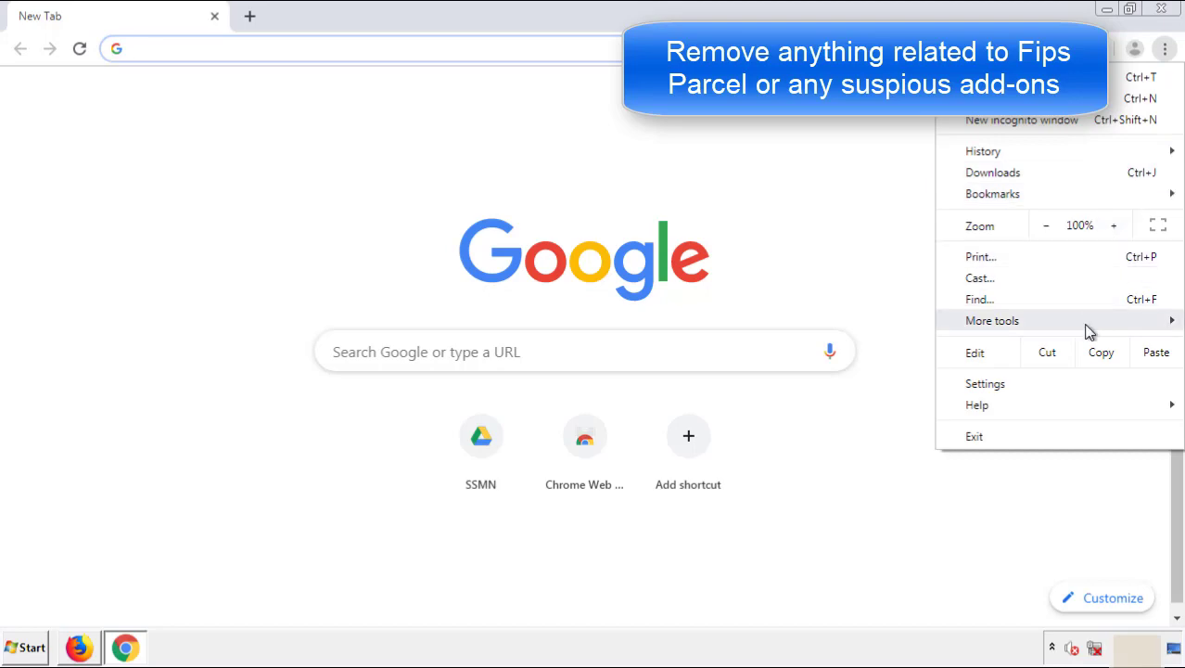
click(993, 319)
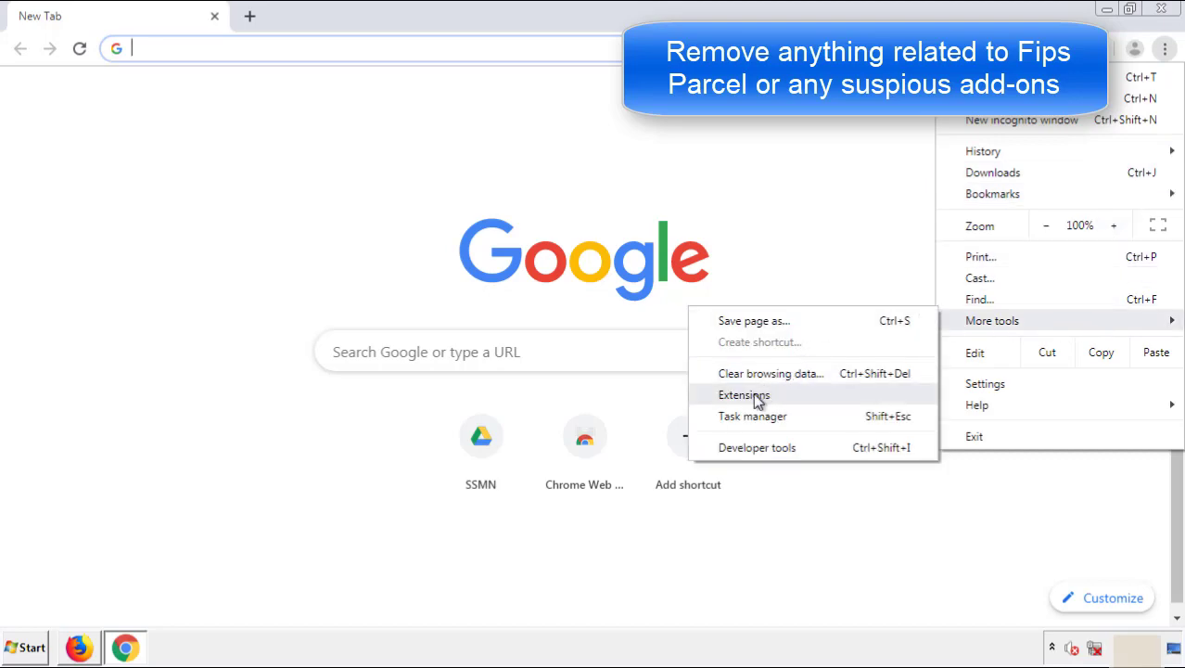
click(745, 394)
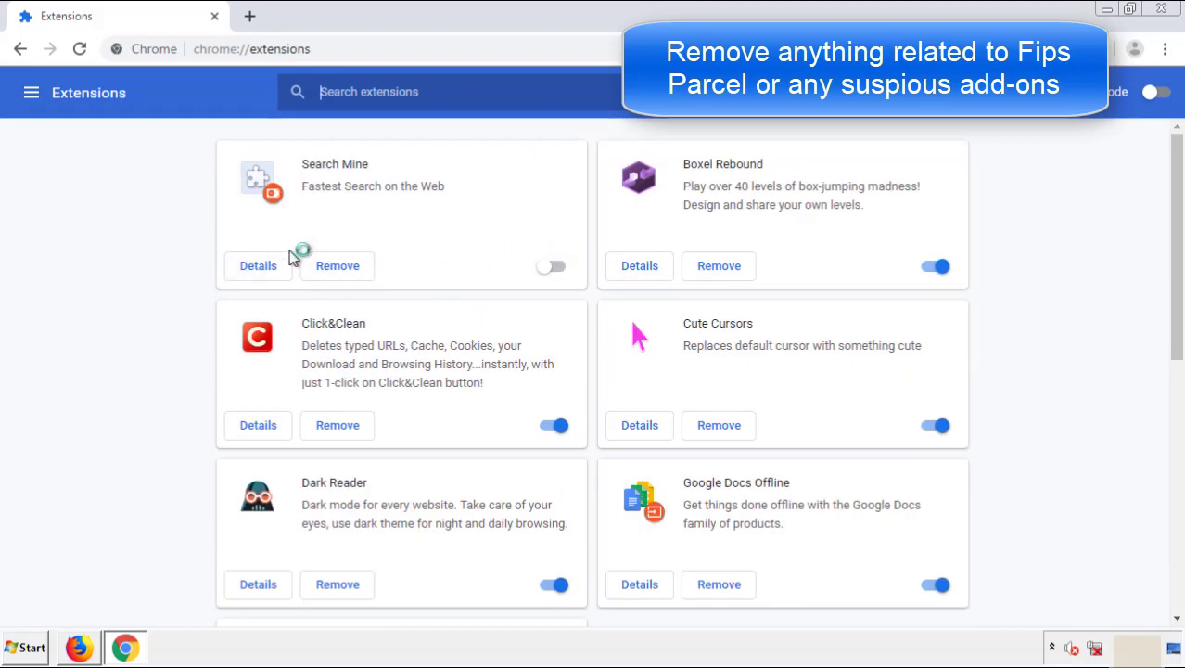
Step: Remove the Search Mine extension and close Chrome
click(338, 265)
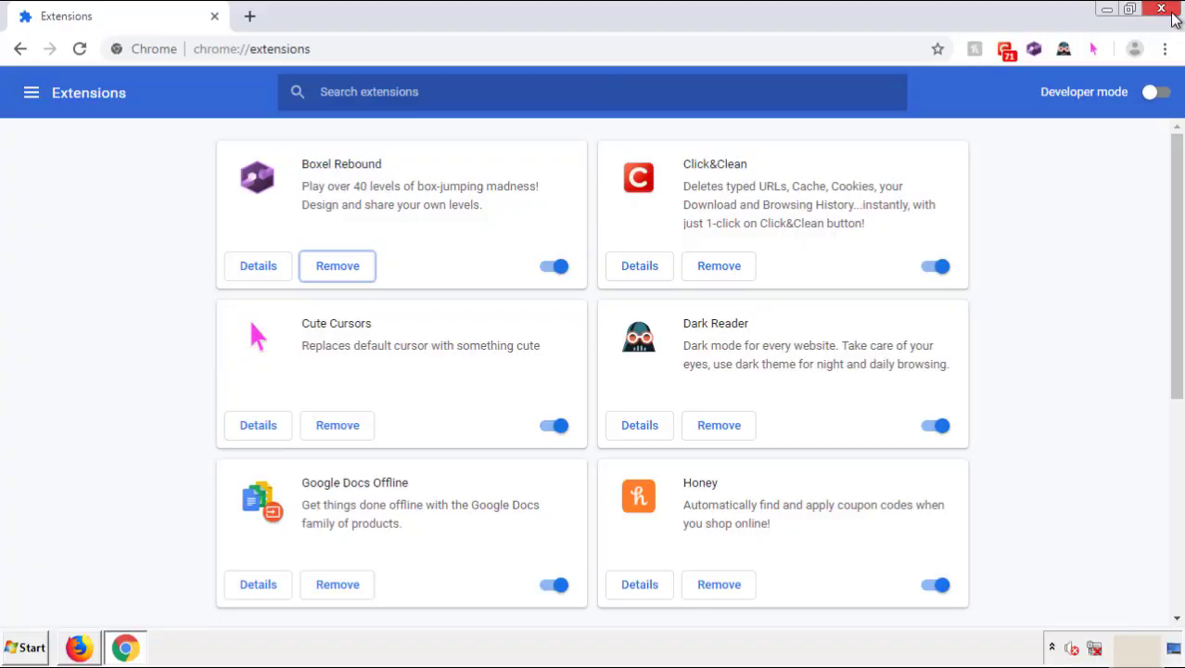
click(1161, 7)
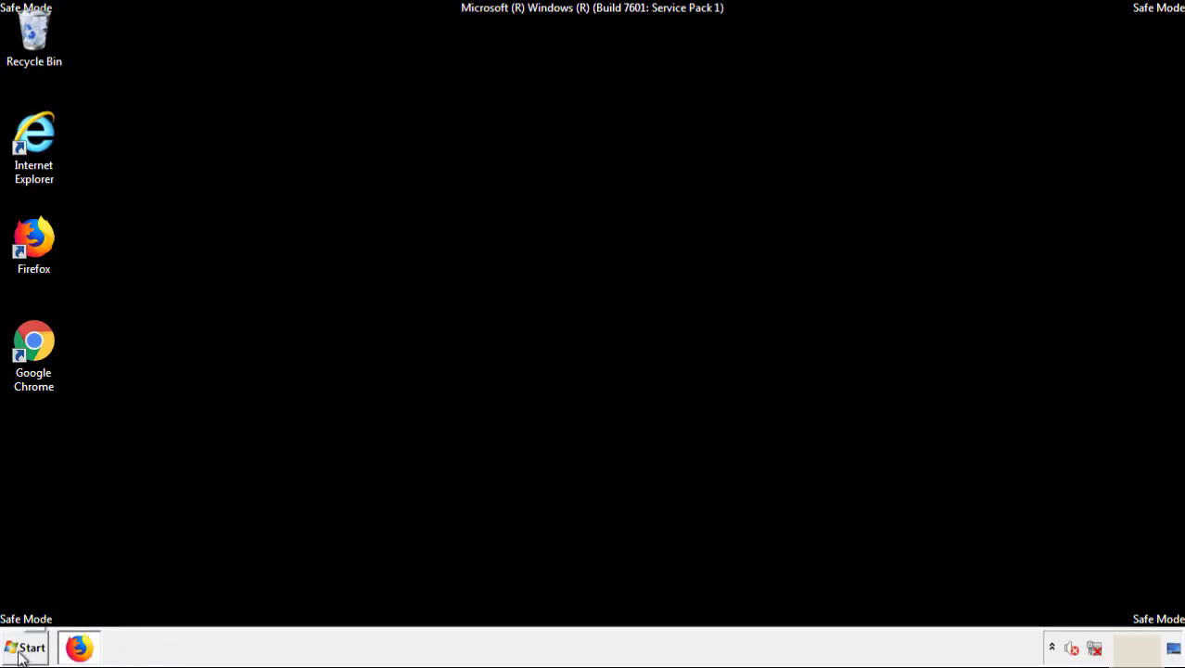